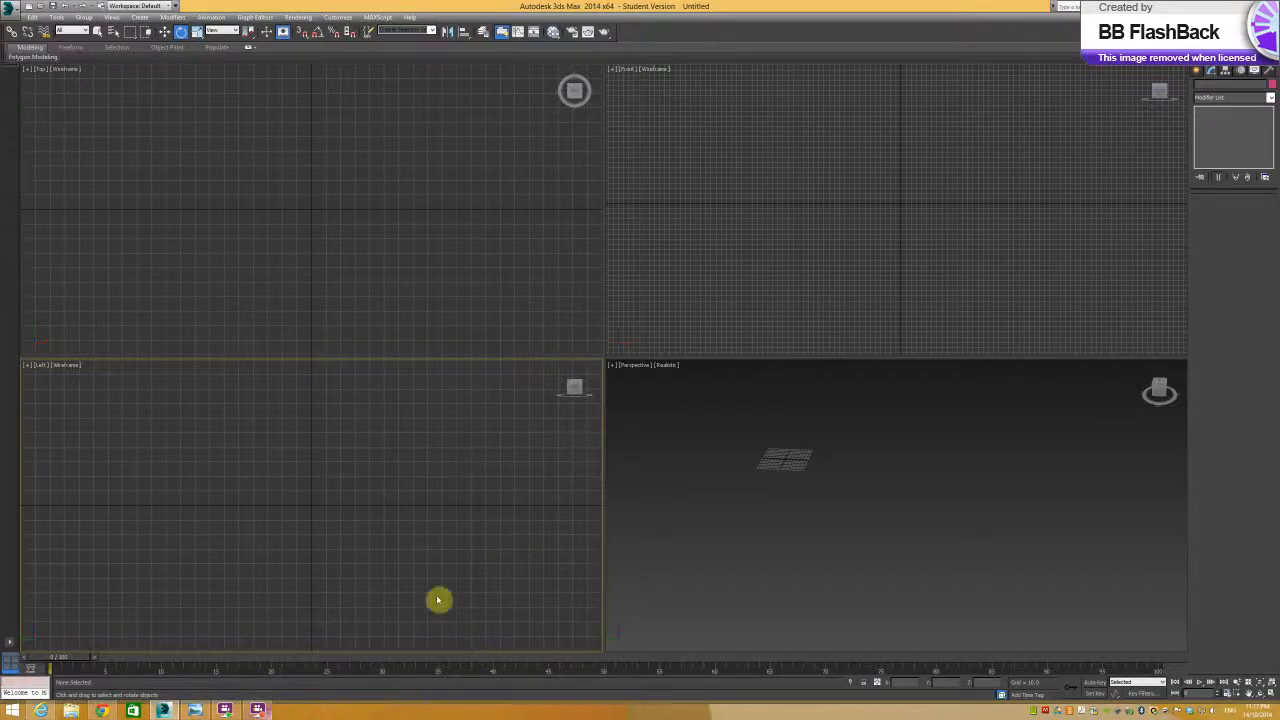
mouse_move(1141, 282)
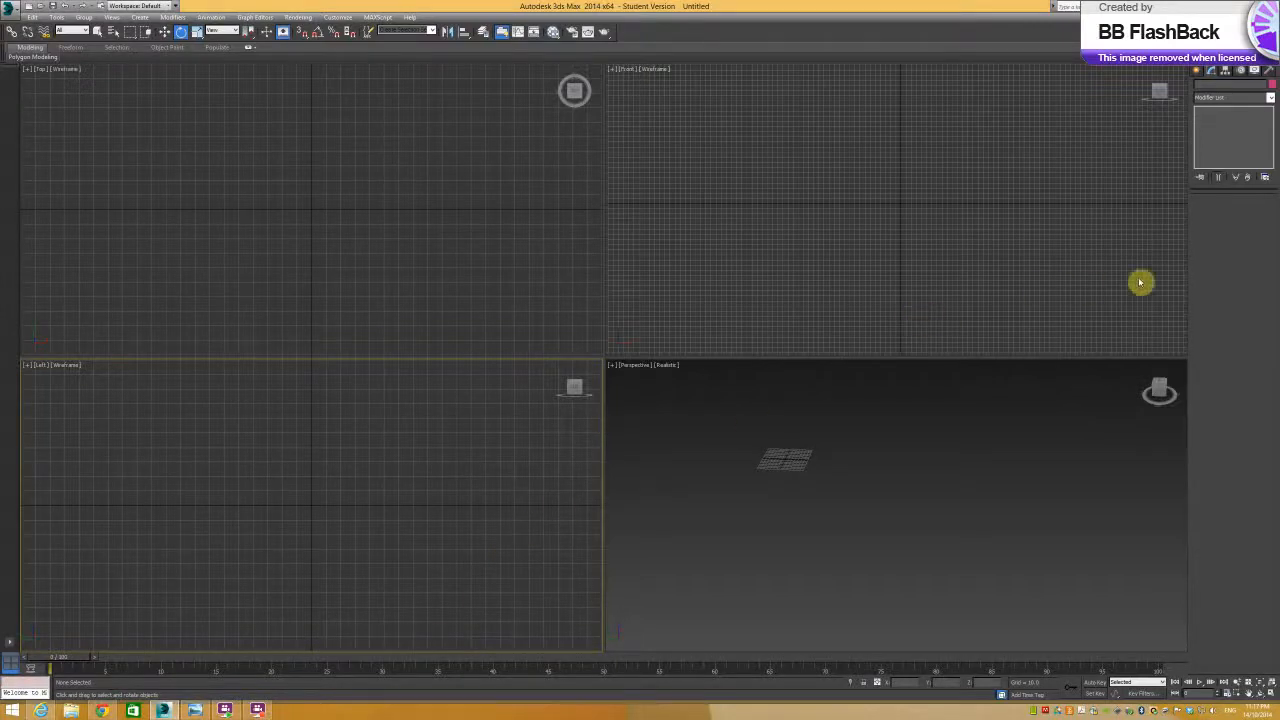
mouse_move(1232, 256)
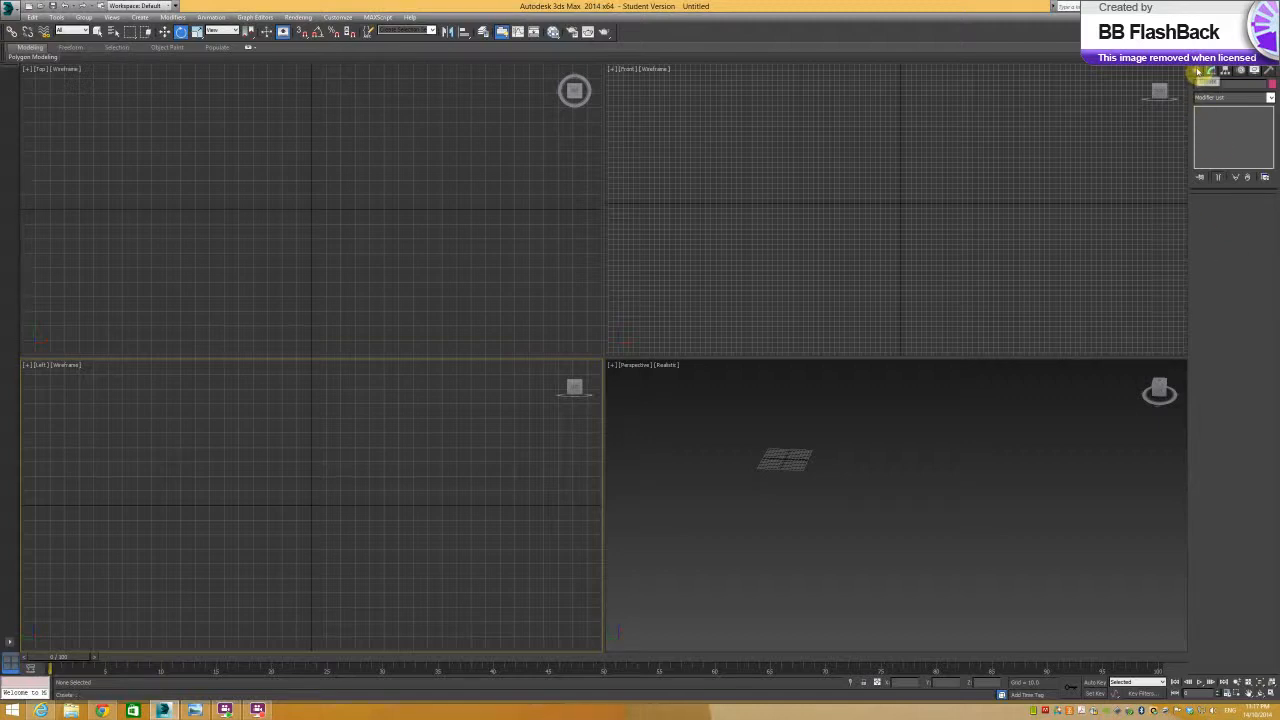
Show the Create panel listing the Standard Primitives object types.
click(1200, 85)
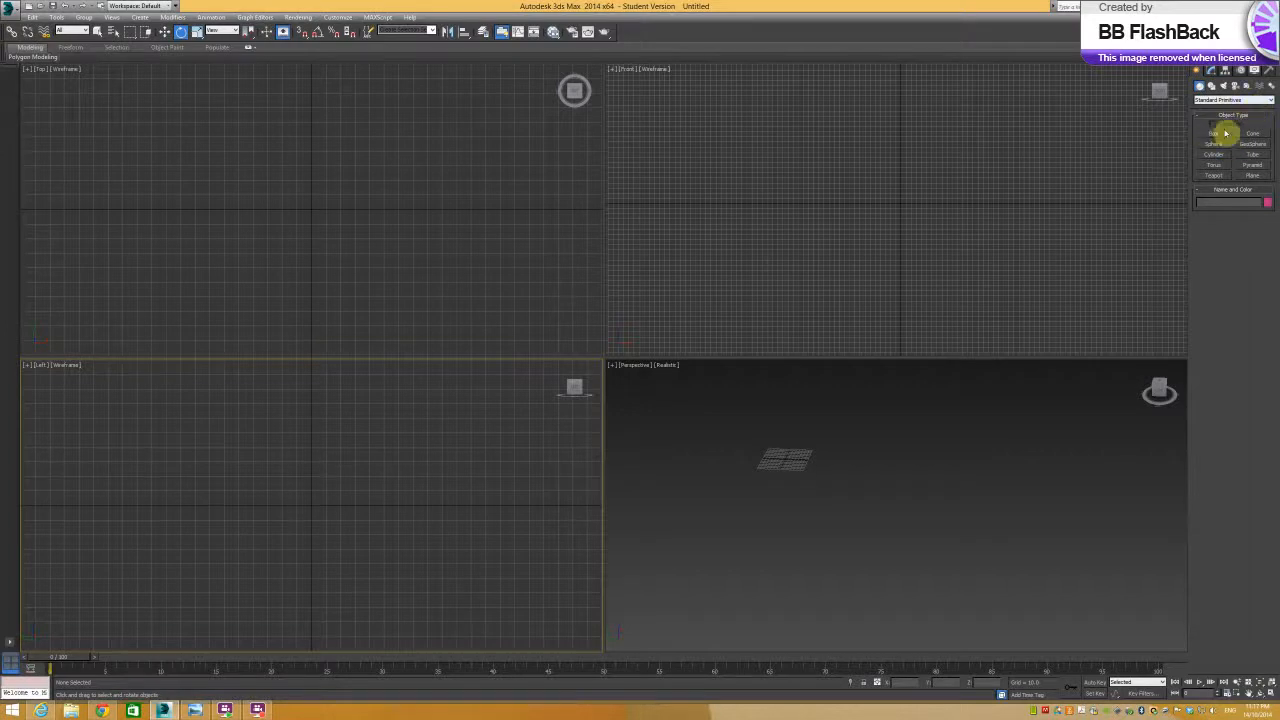
Build a tall Tube in the Perspective viewport, then switch the category to Particle Systems.
click(1213, 154)
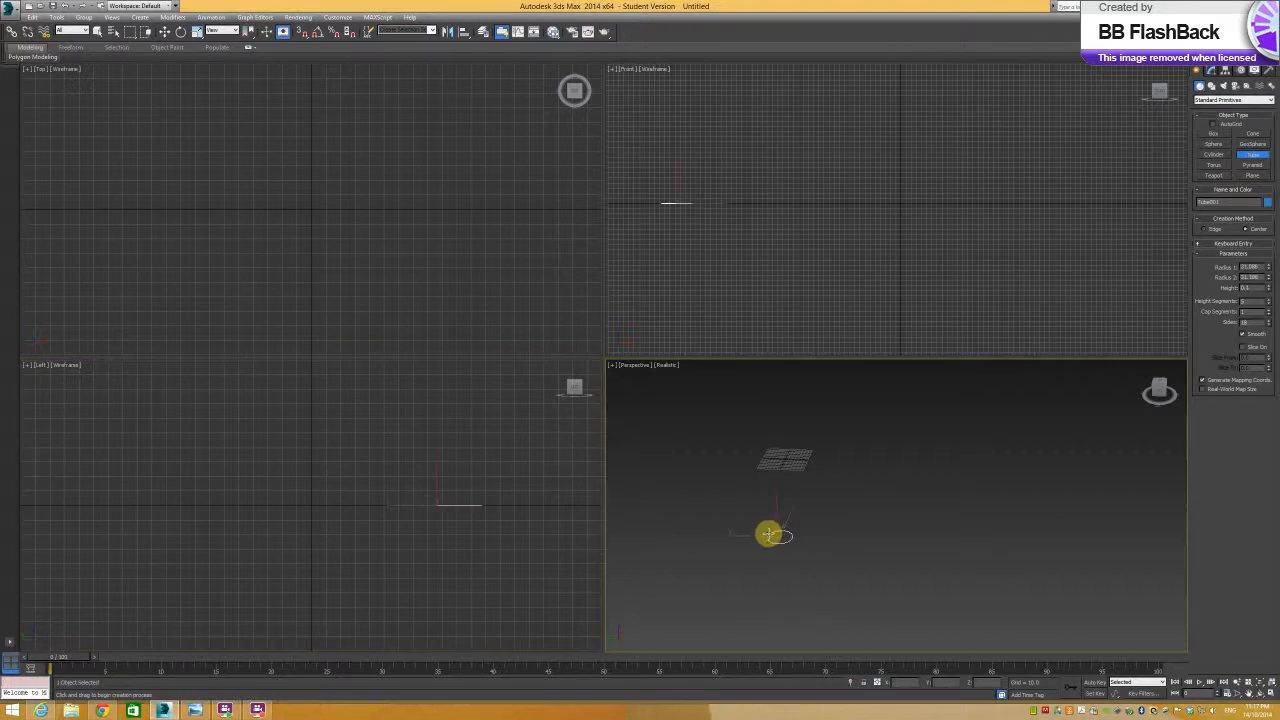
drag(770, 535, 742, 420)
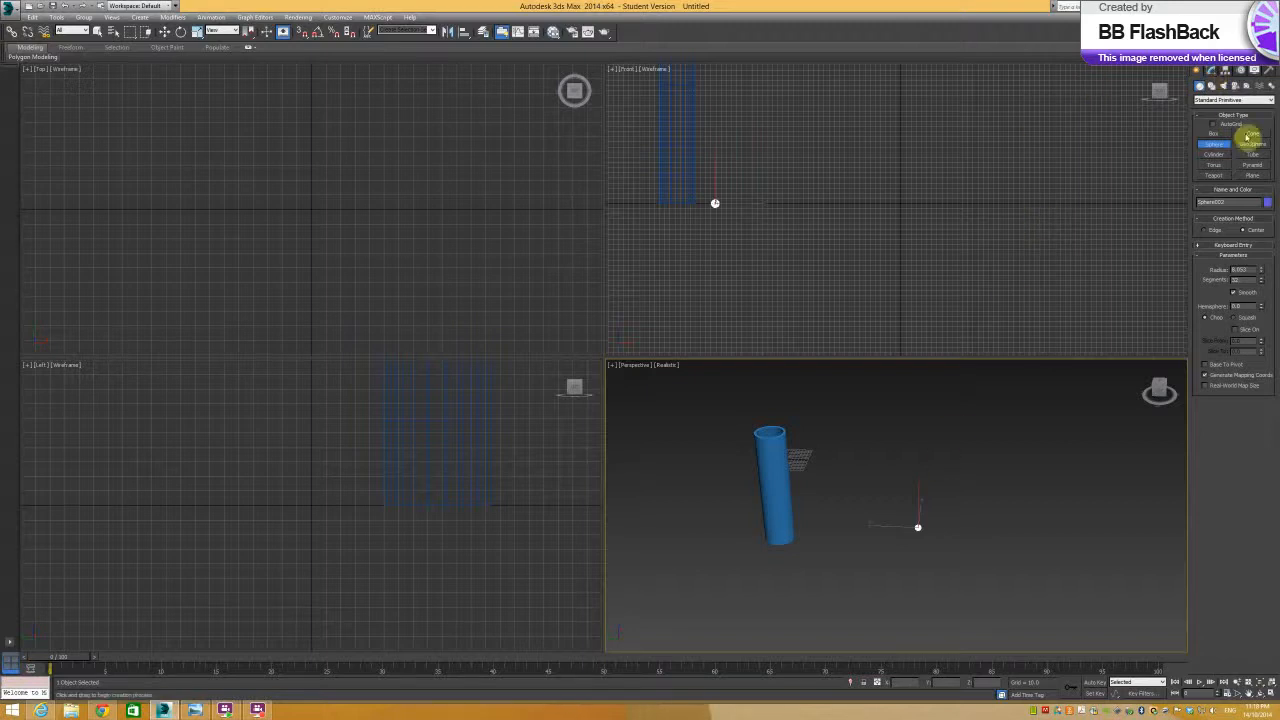
click(1233, 99)
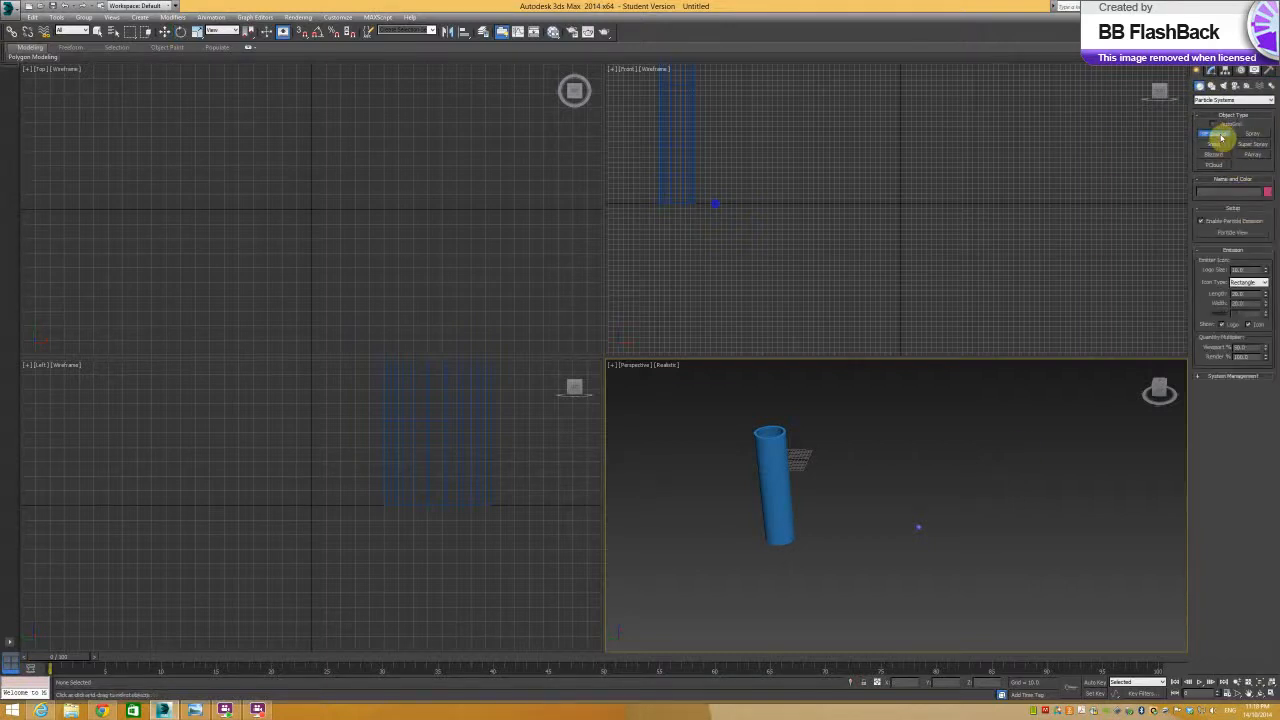
Create a PF Source emitter and bring up its Particle View event graph.
click(1213, 133)
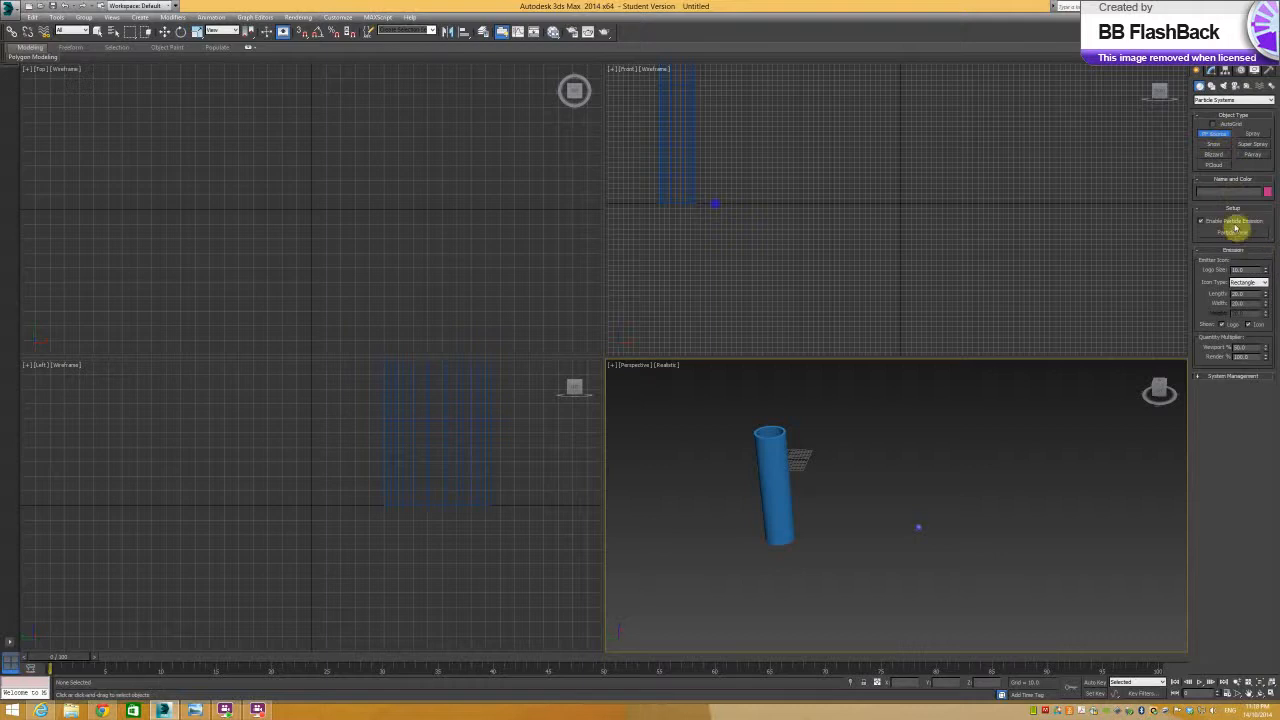
click(1232, 232)
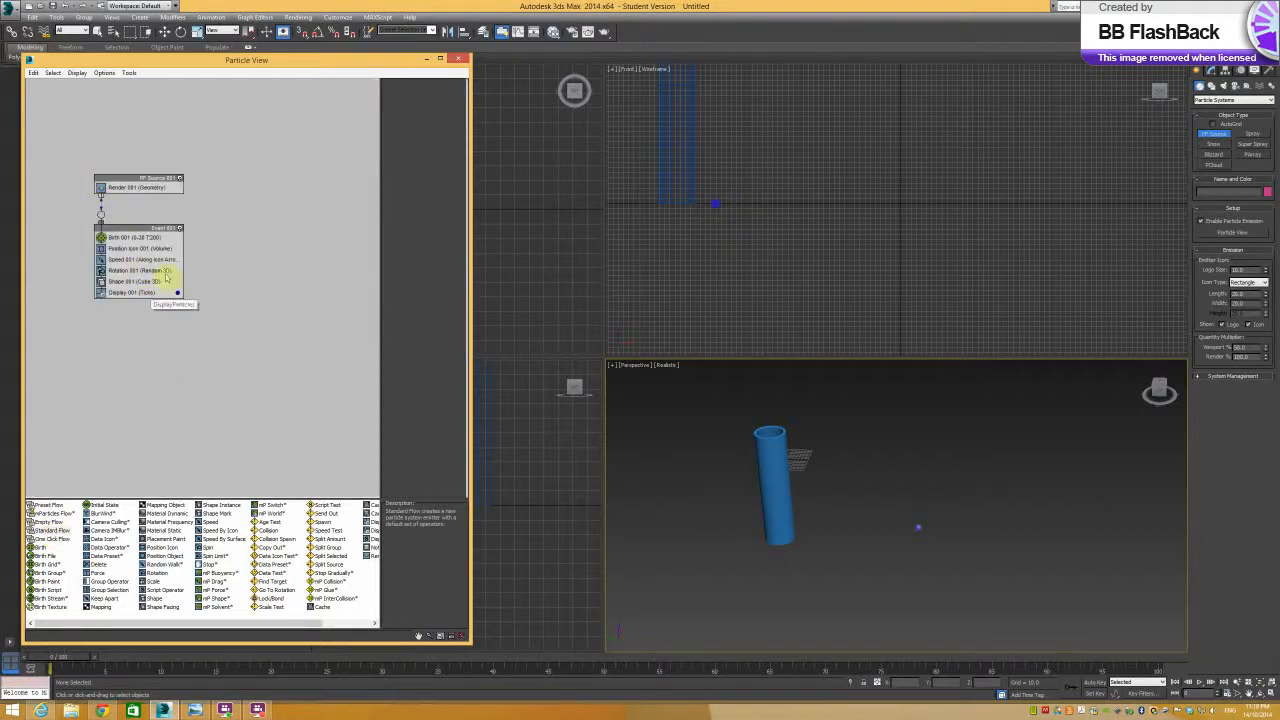
Inspect the Birth 001 emission settings, then show the Position Icon 001 parameters.
click(125, 237)
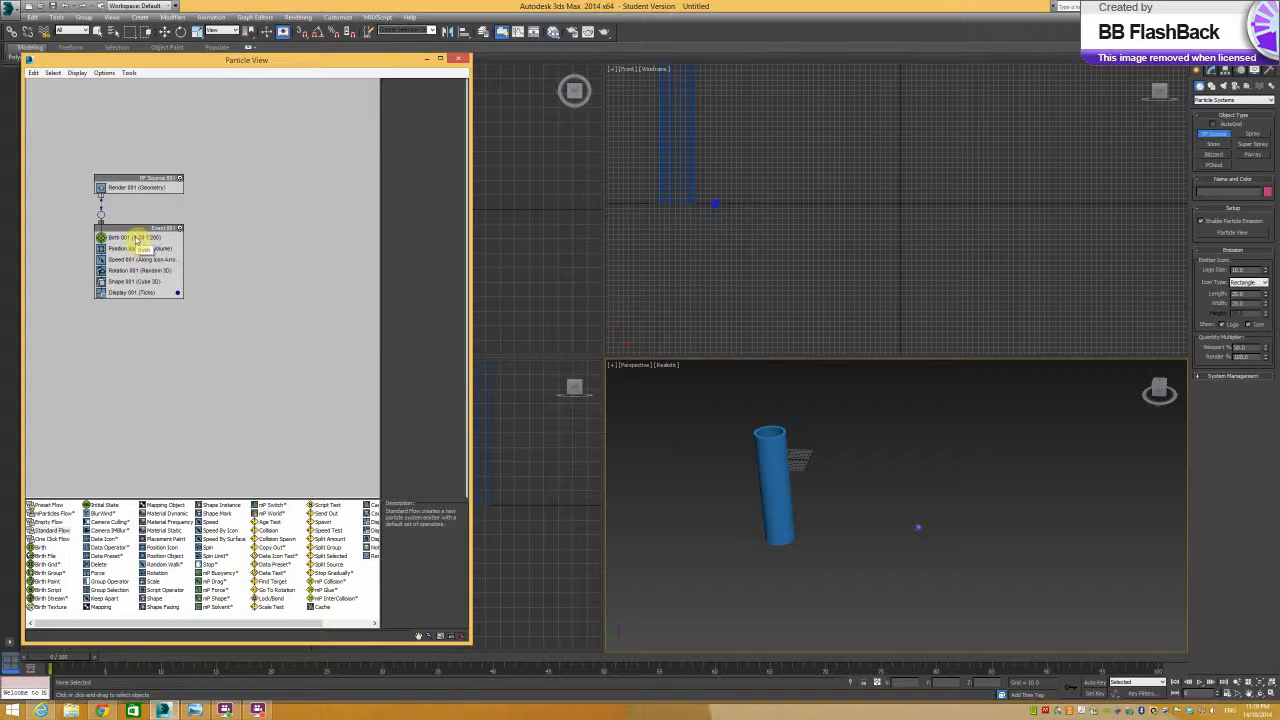
click(120, 237)
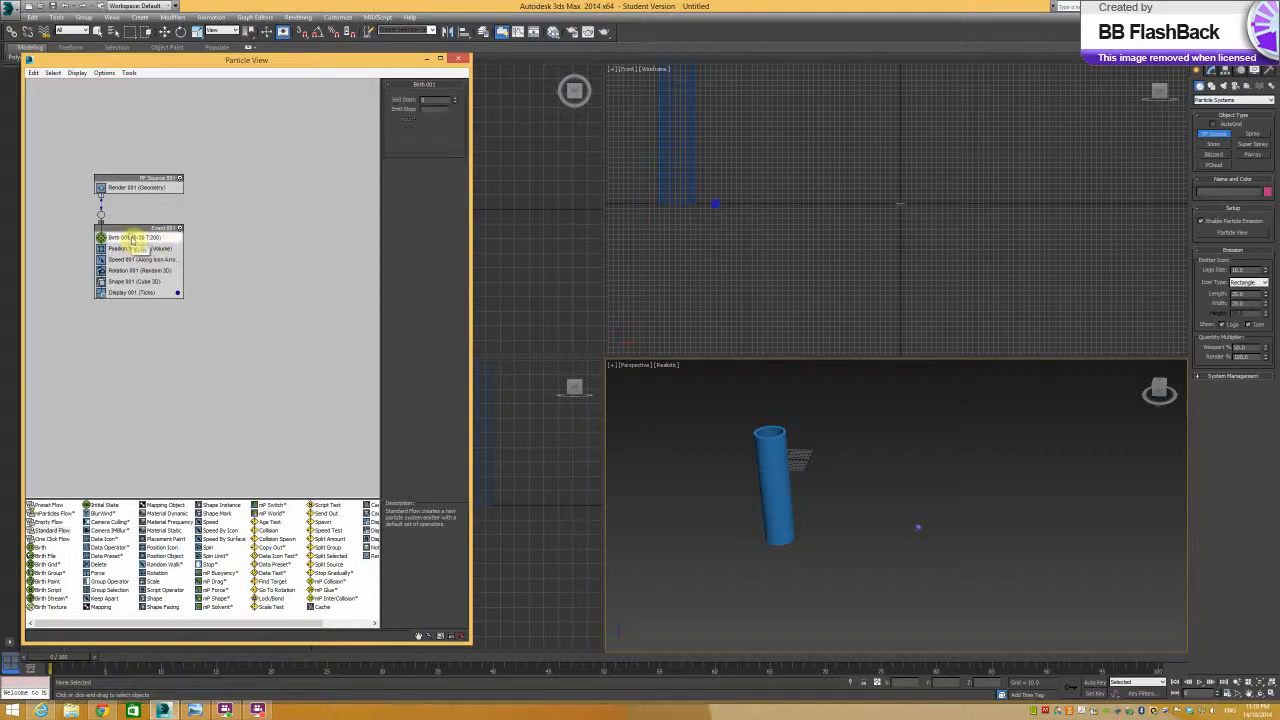
click(125, 237)
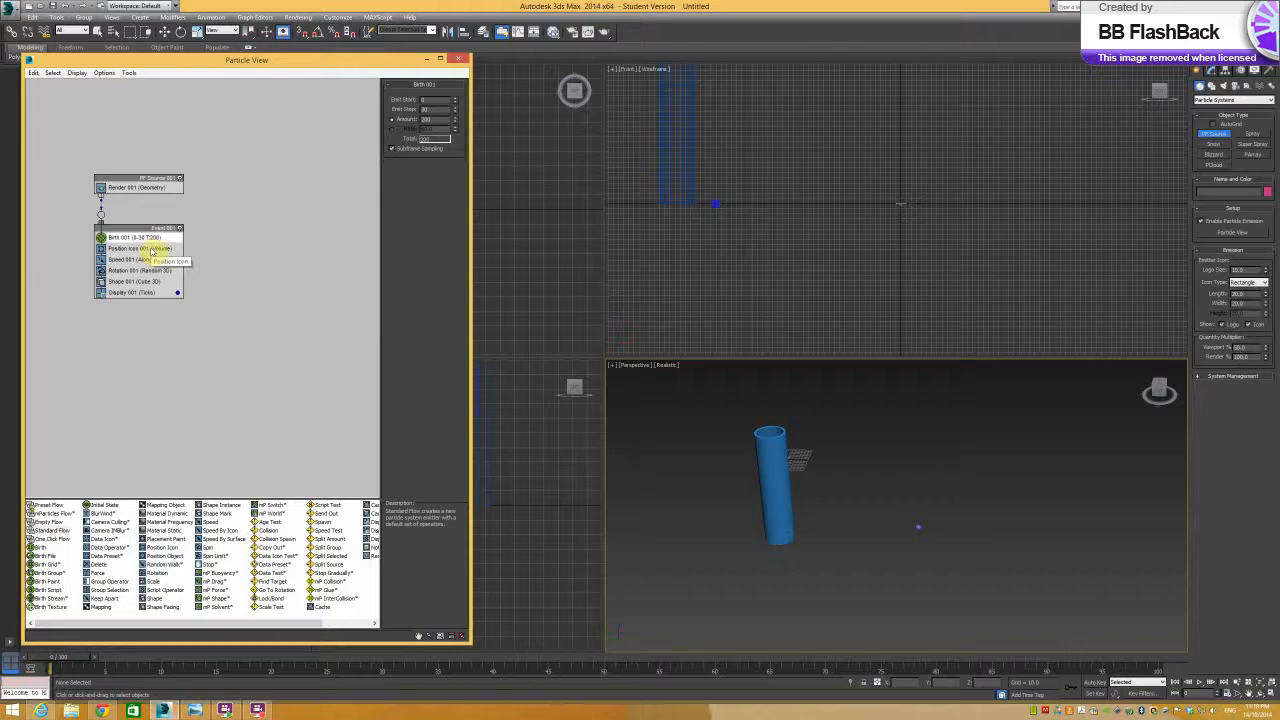
click(140, 248)
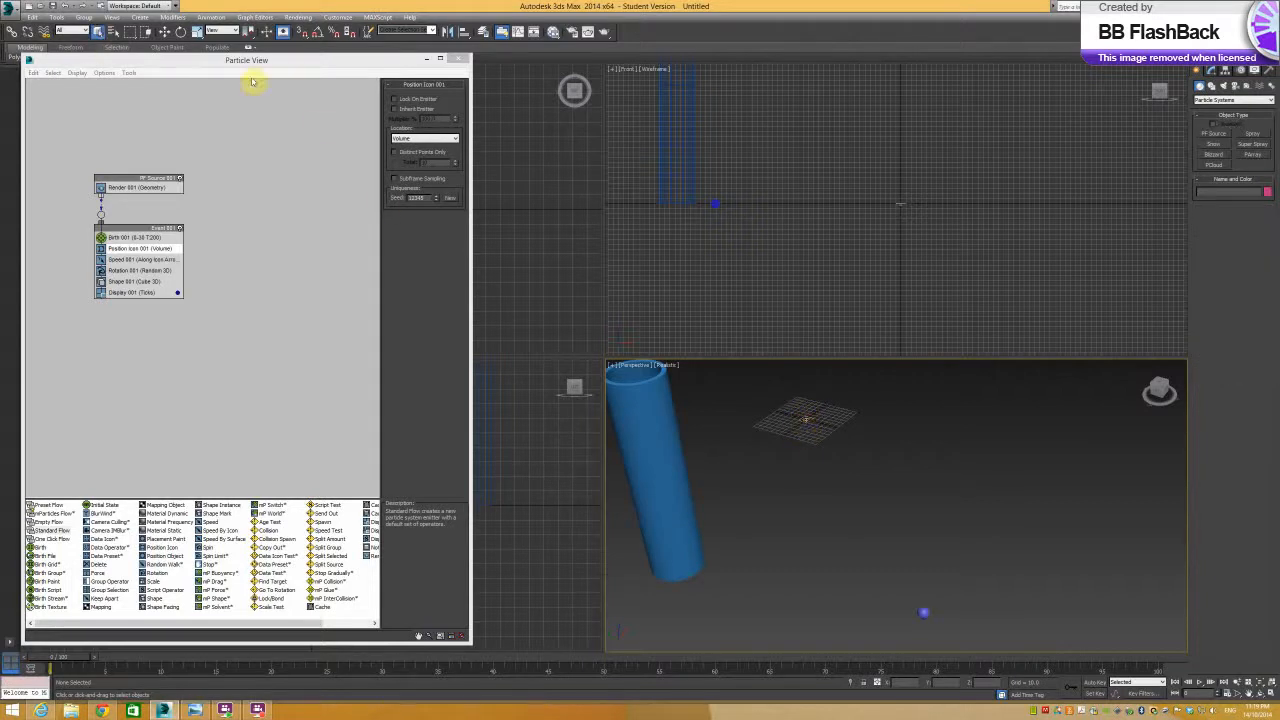
click(805, 418)
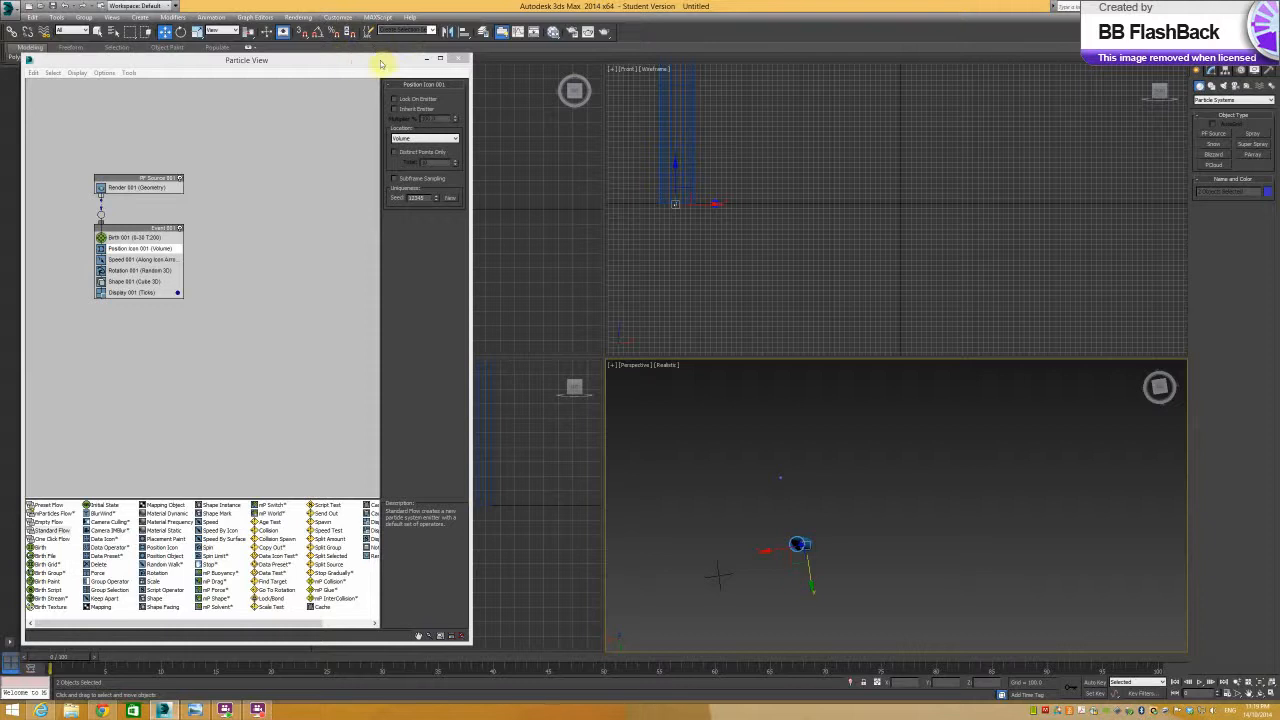
drag(246, 60, 800, 104)
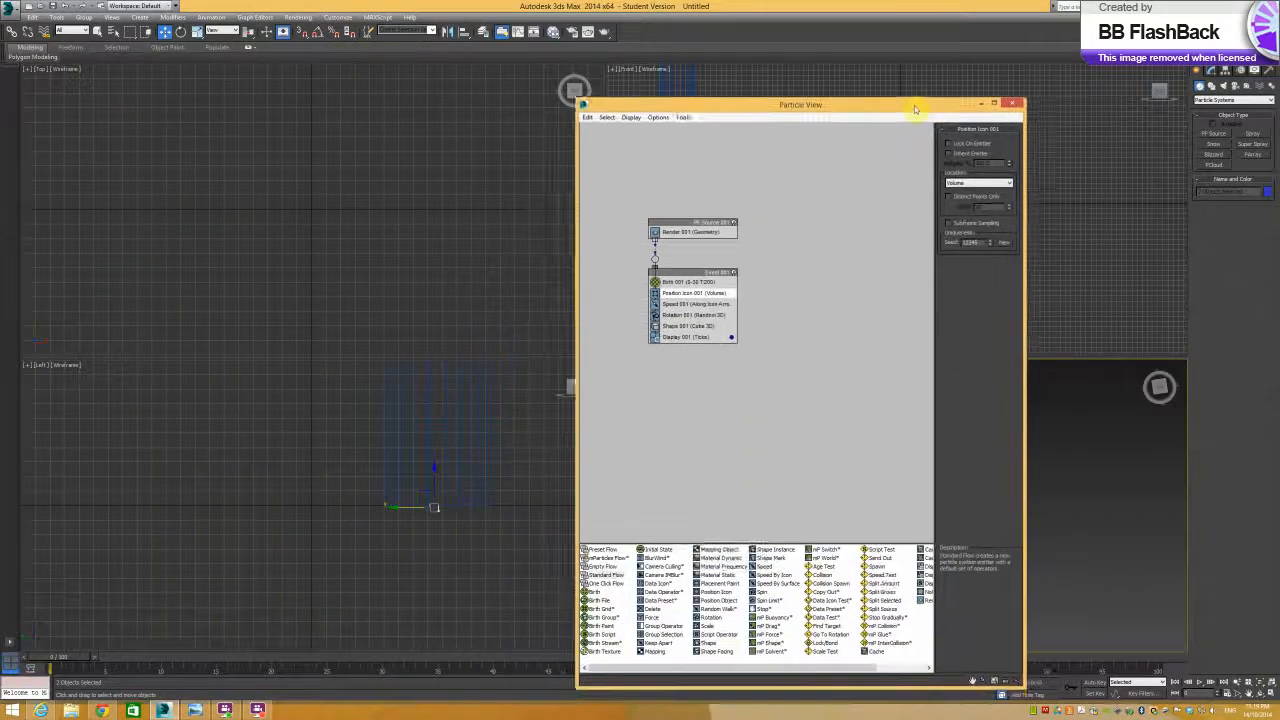
drag(800, 104, 217, 78)
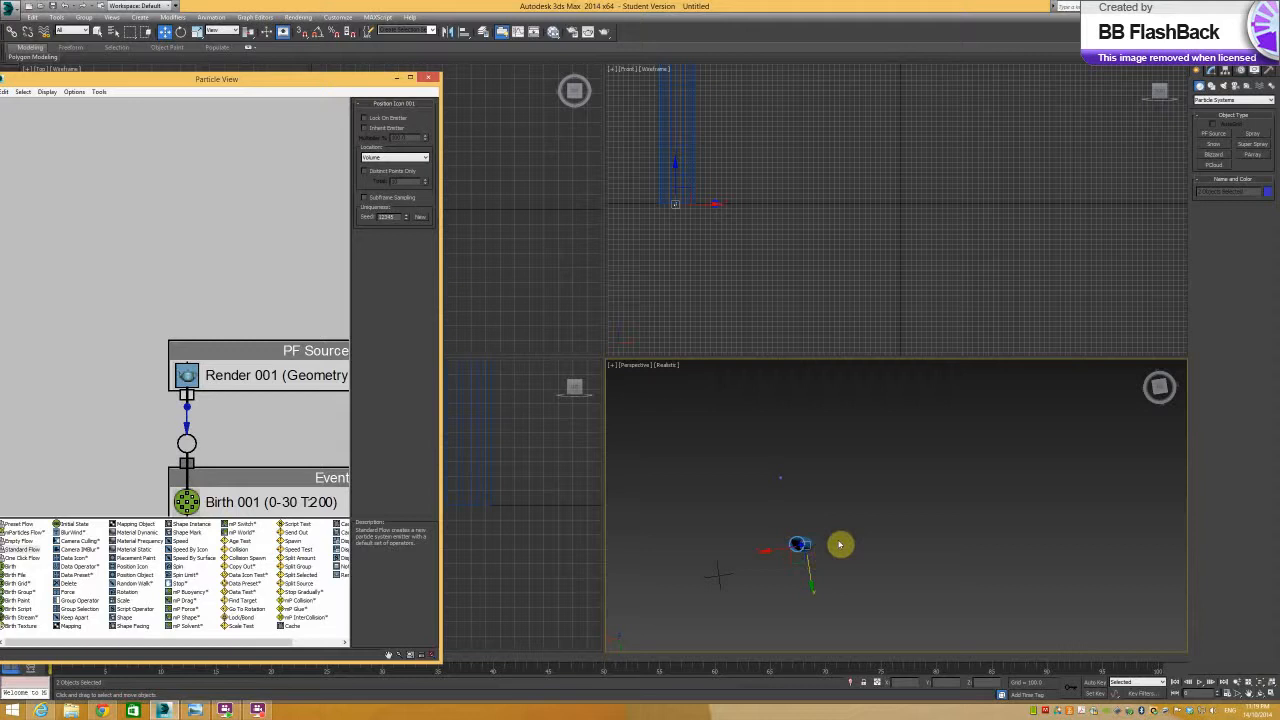
drag(800, 545, 755, 568)
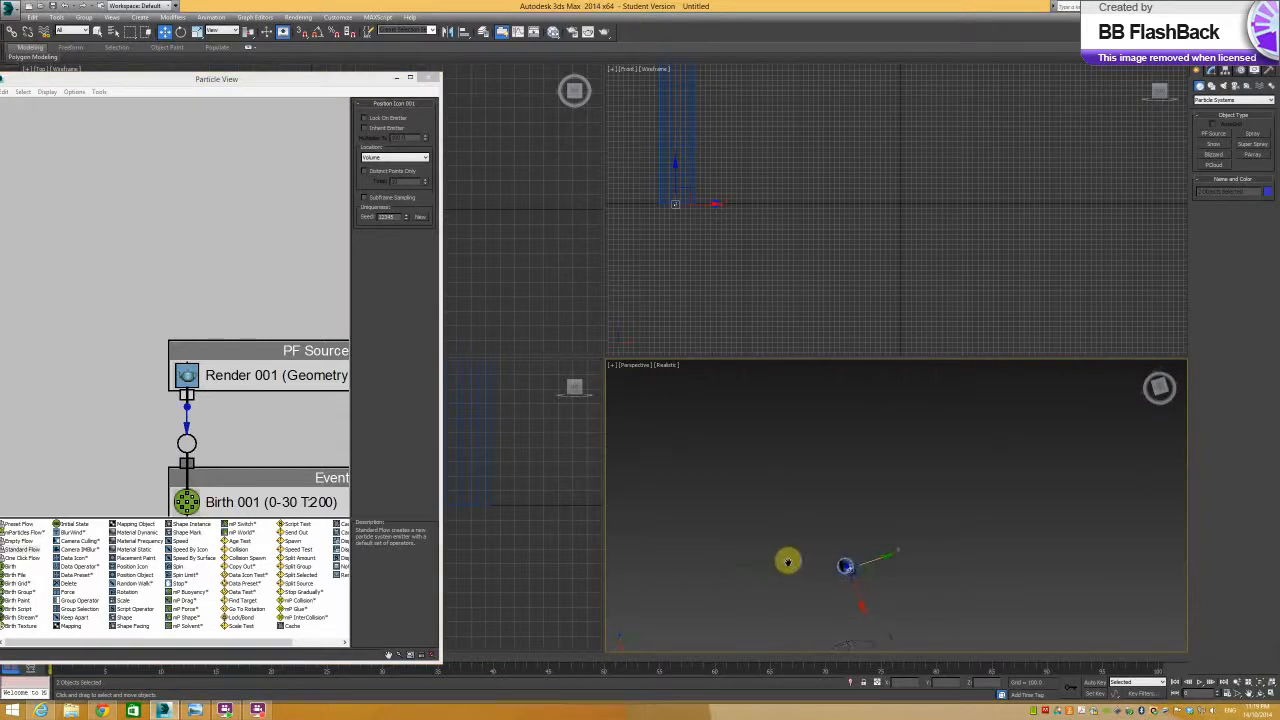
drag(847, 567, 650, 462)
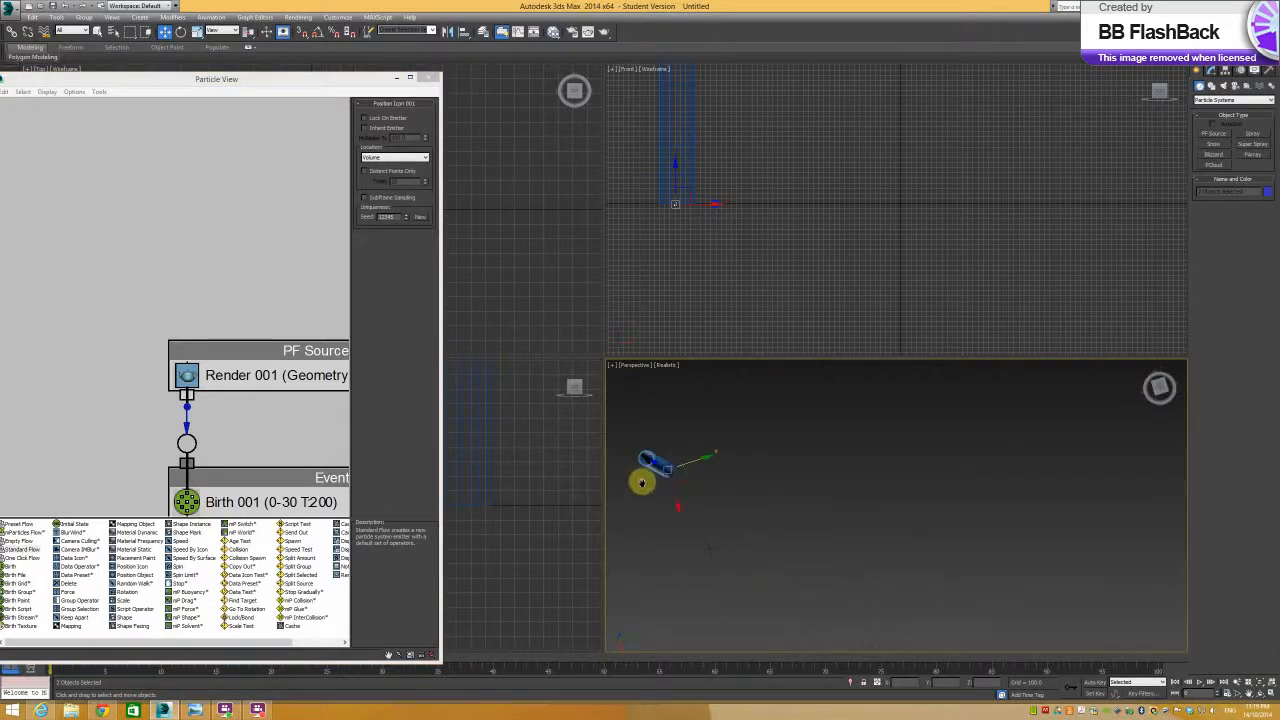
drag(642, 482, 672, 488)
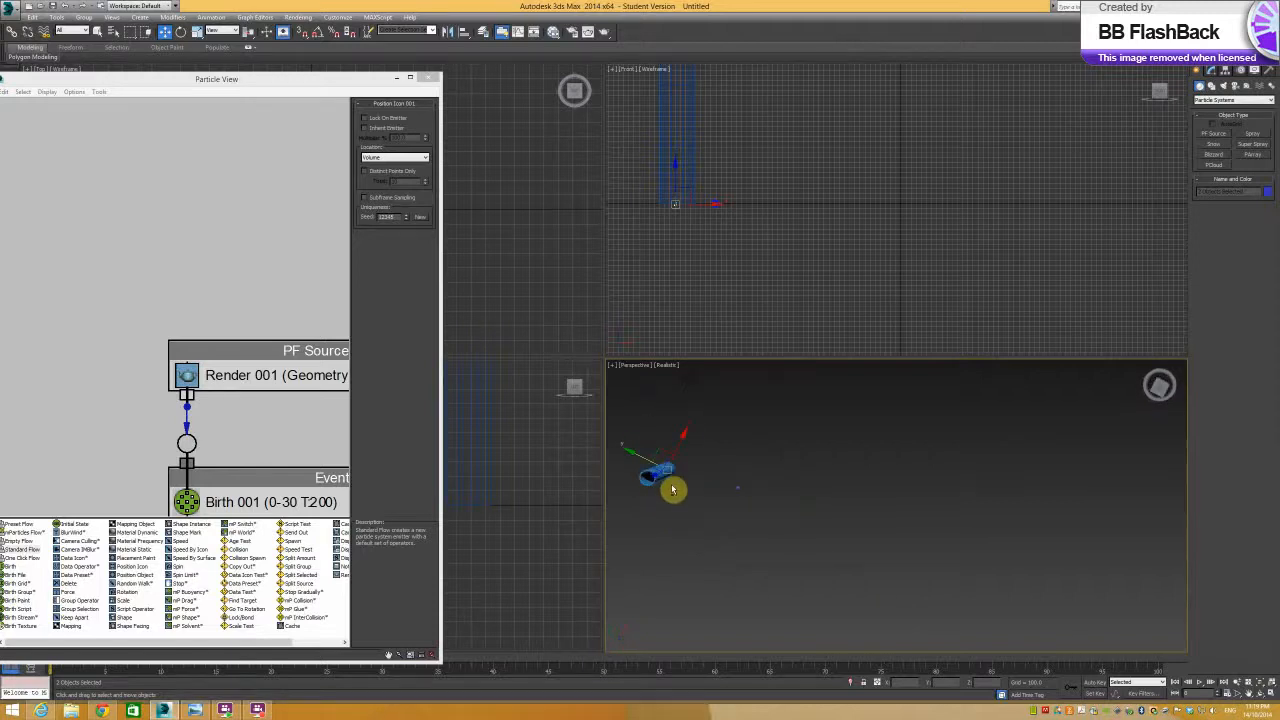
drag(670, 480, 855, 510)
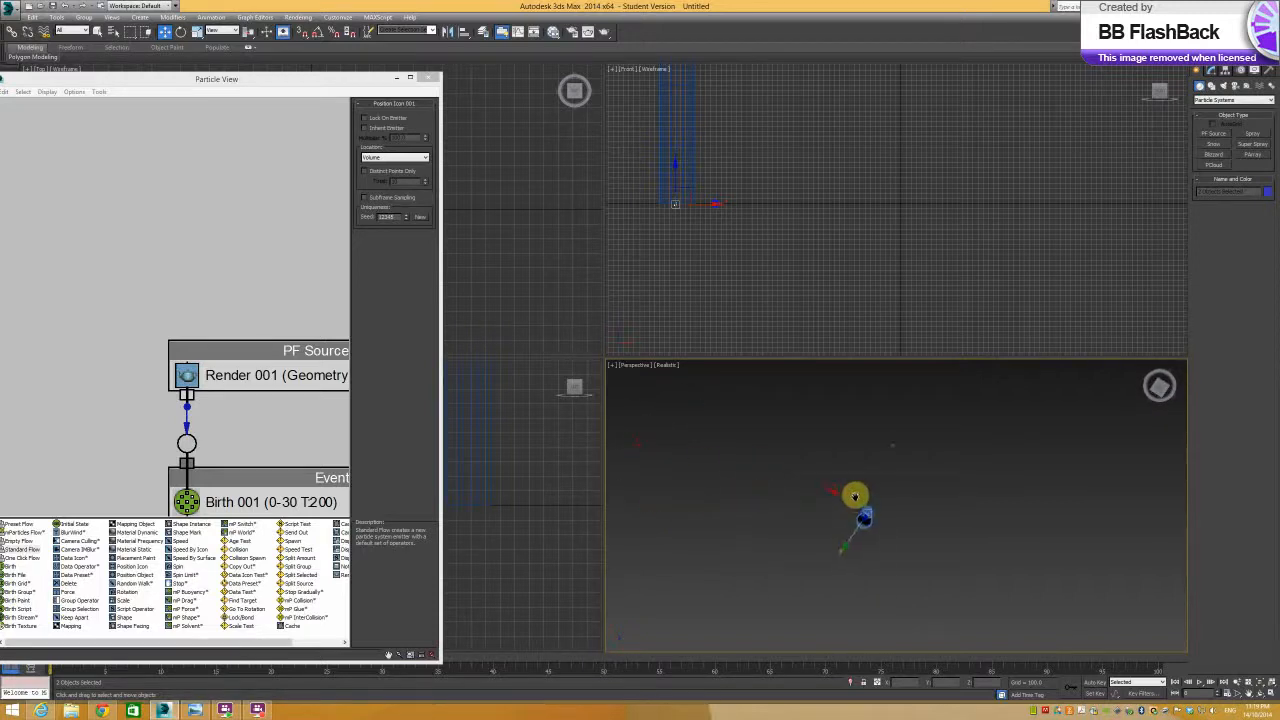
drag(855, 495, 848, 517)
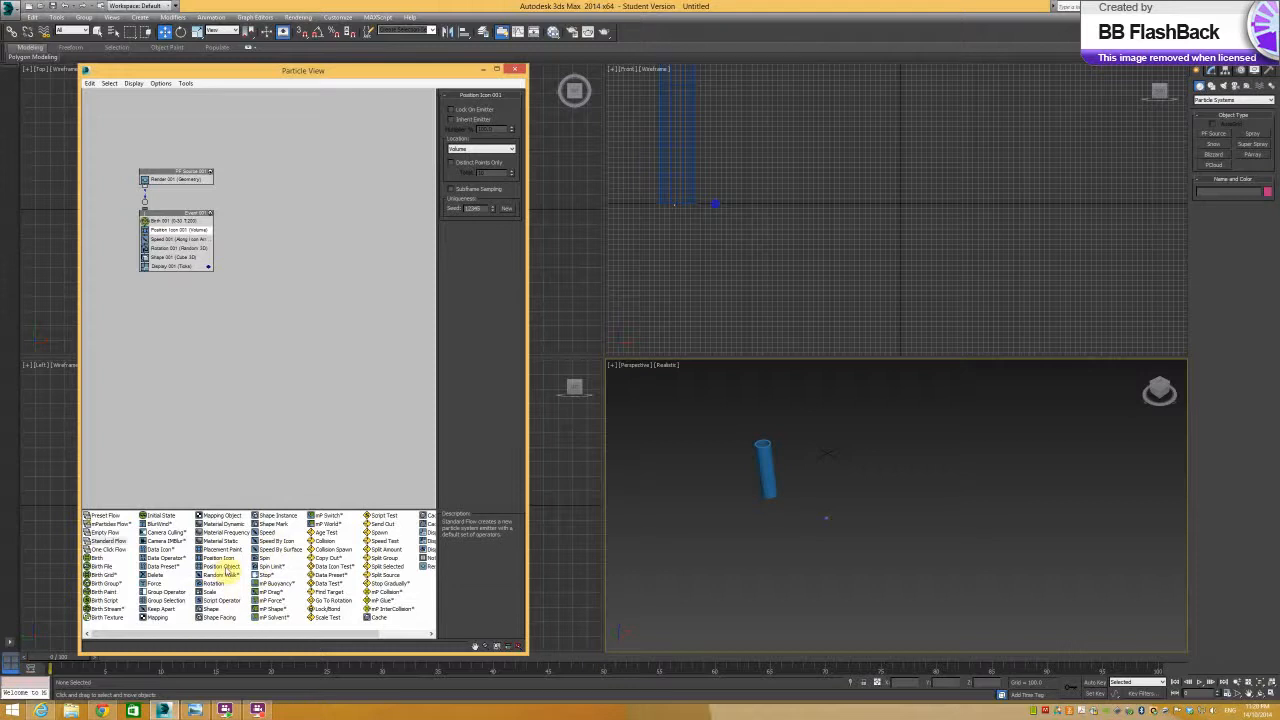
Use a Position Object operator with Tube001 as surface-based emitter object.
click(219, 566)
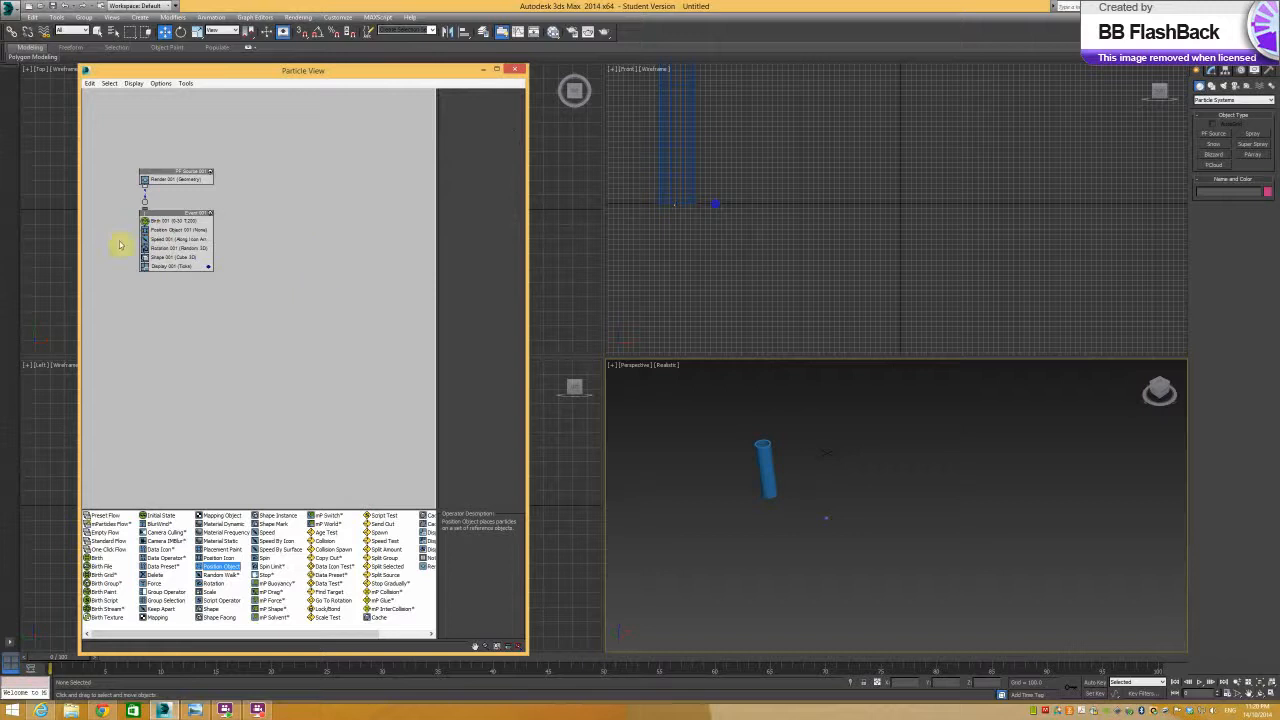
mouse_move(188, 230)
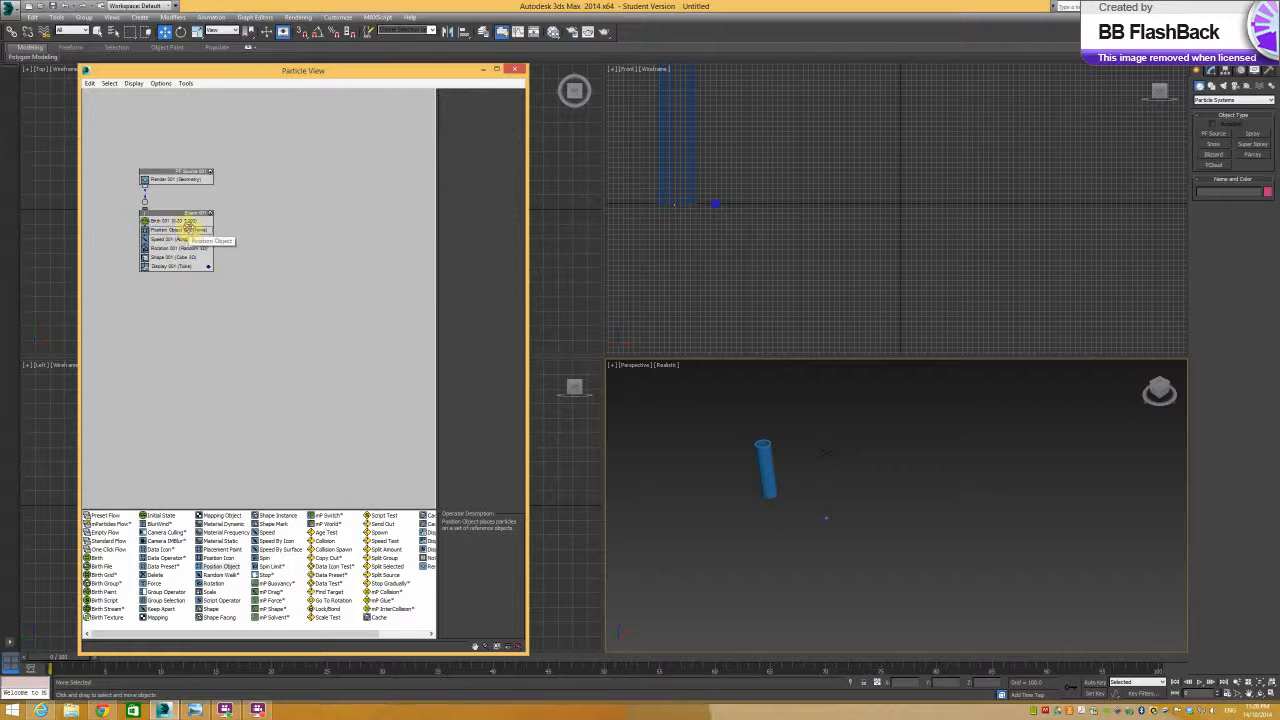
click(178, 230)
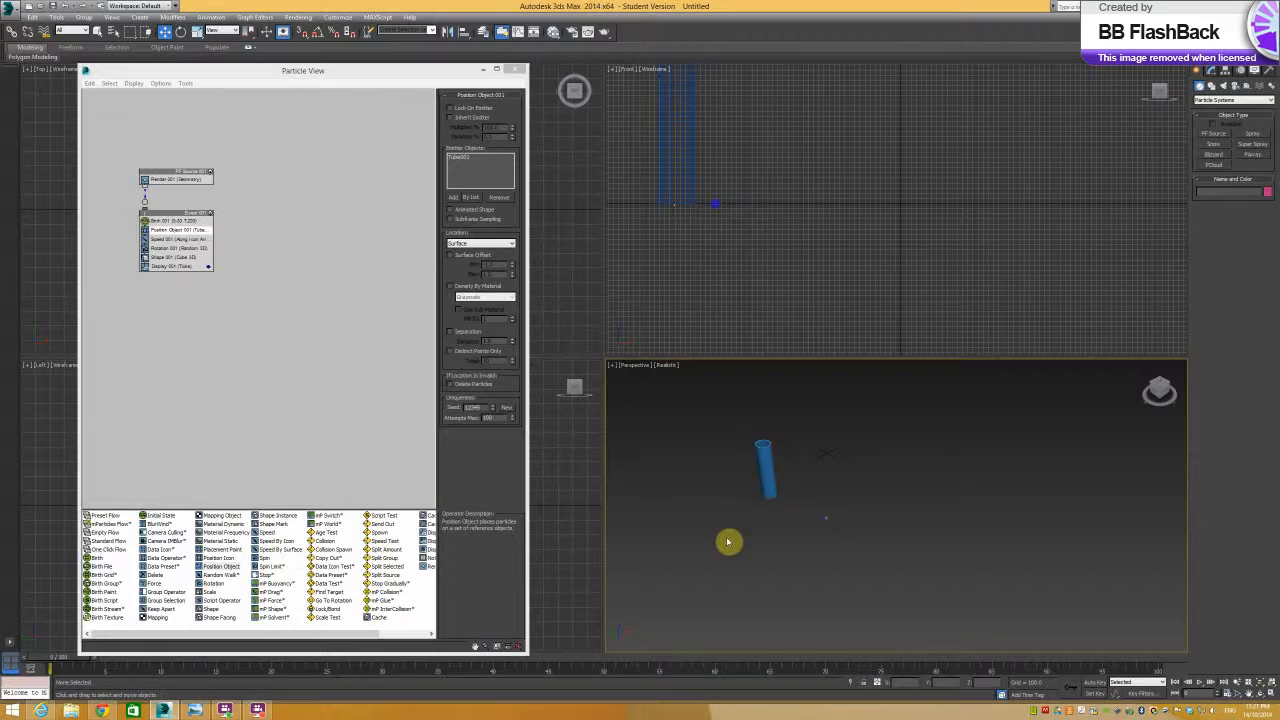
mouse_move(801, 520)
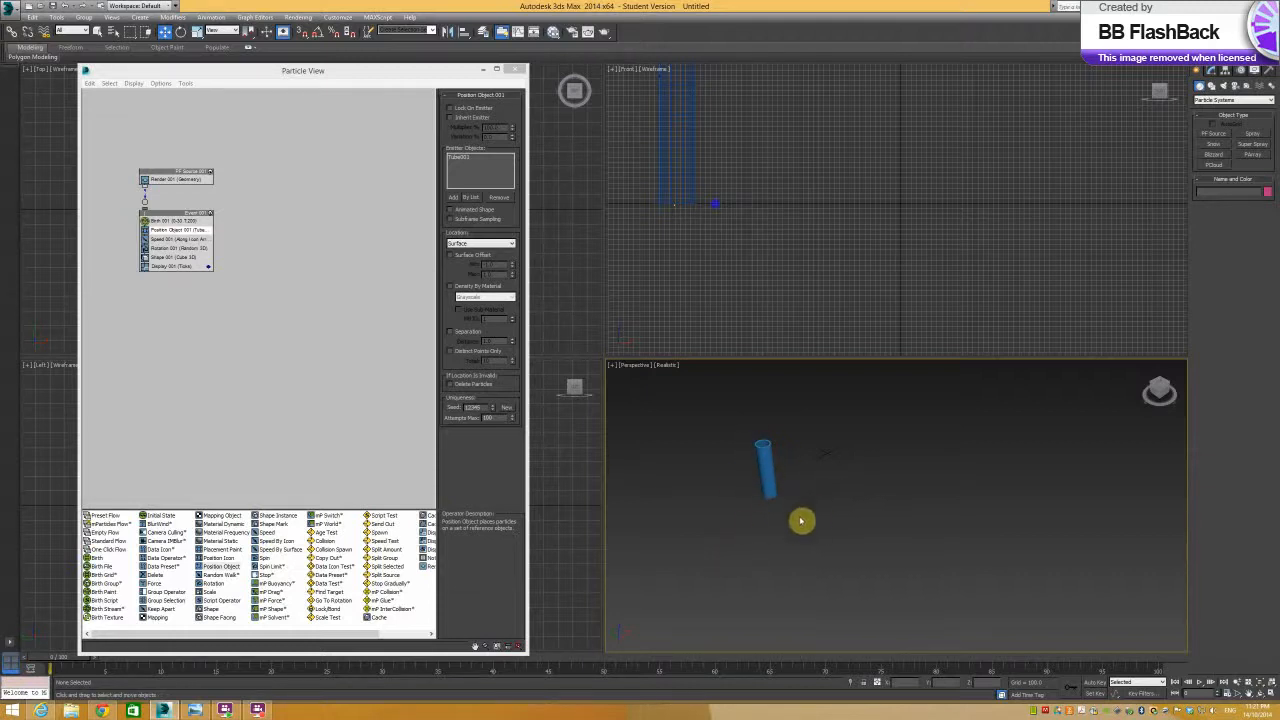
click(765, 470)
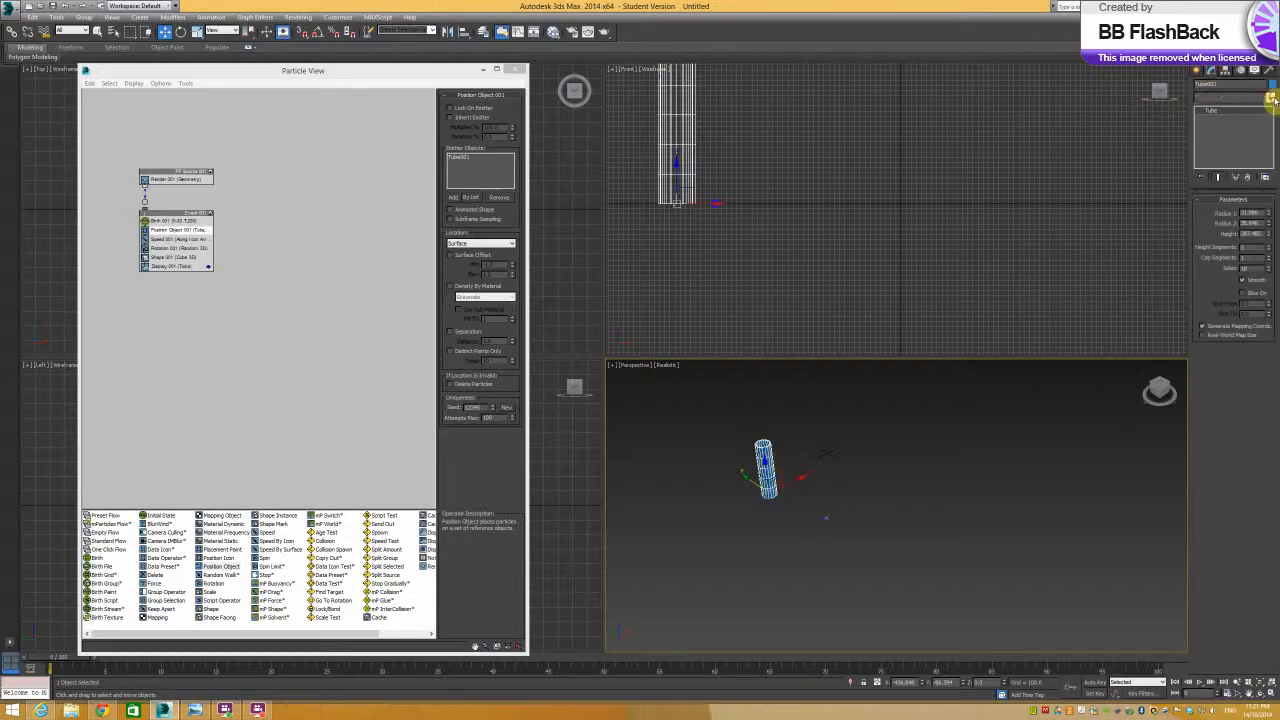
Apply an Edit Poly modifier to Tube001 and orbit to look inside its opening.
click(1270, 98)
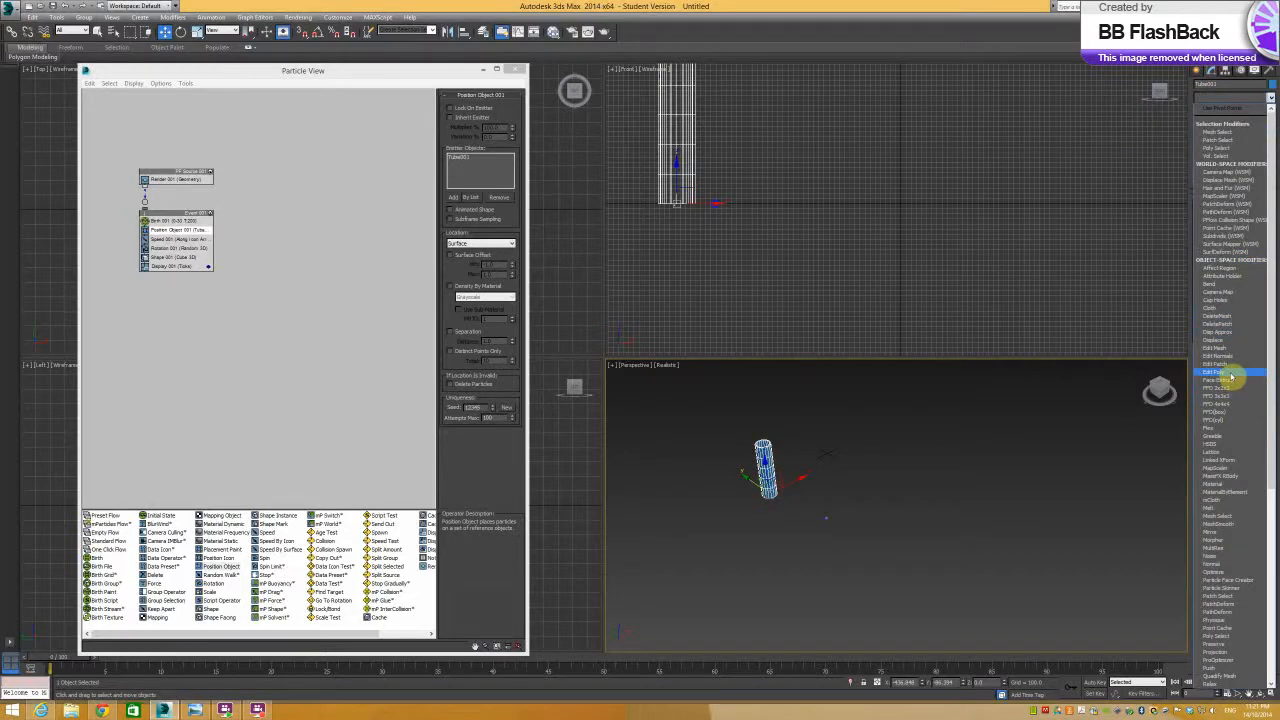
click(1215, 372)
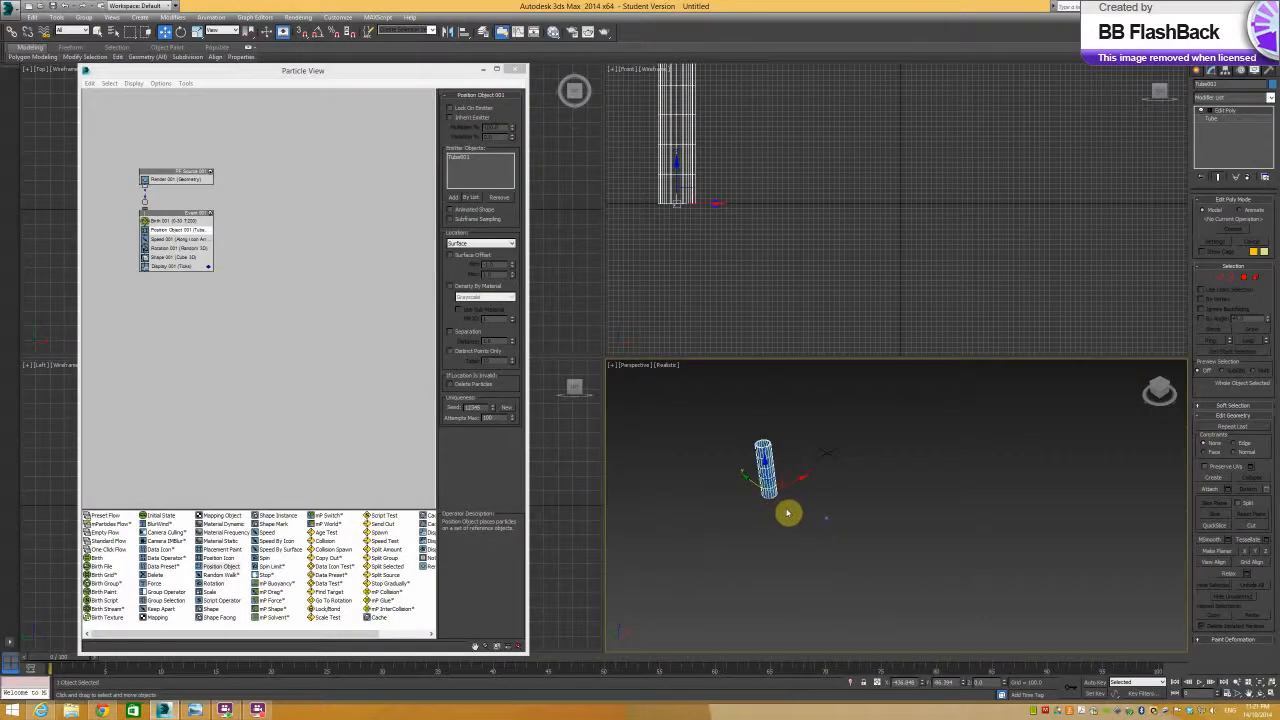
drag(788, 513, 750, 428)
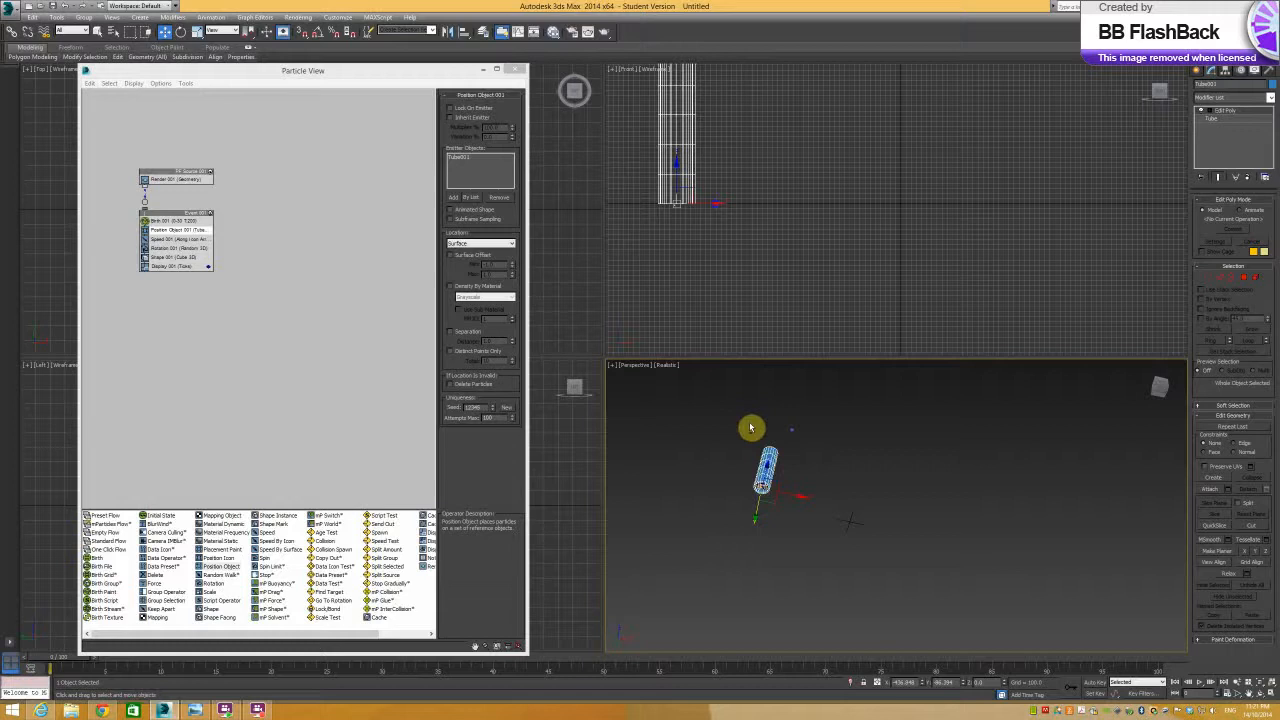
drag(750, 427, 770, 490)
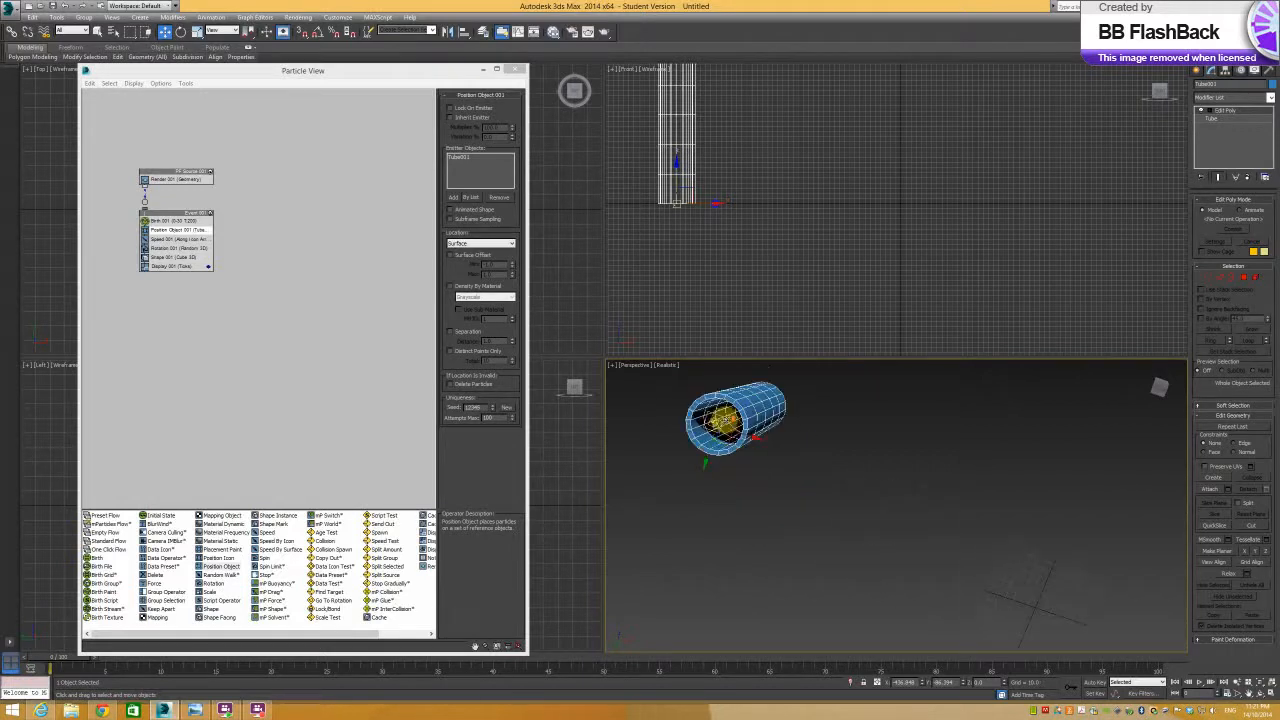
drag(735, 420, 825, 490)
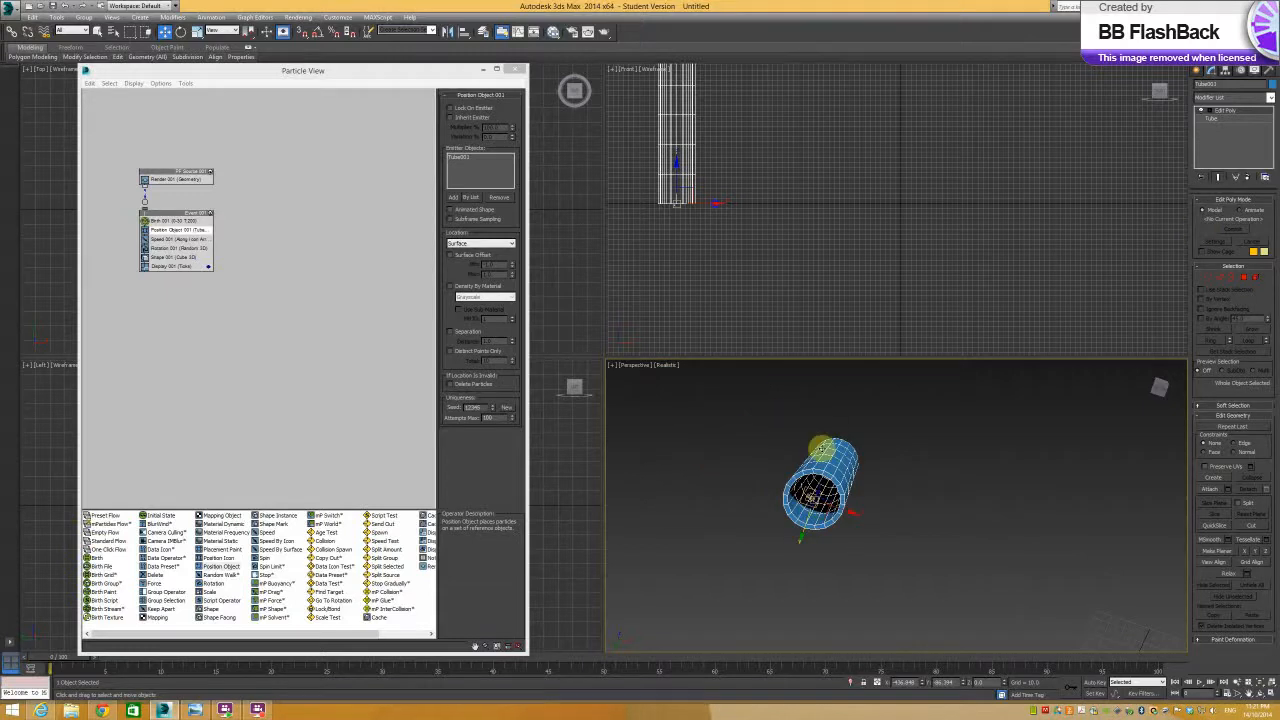
Enter Edit Poly's Polygon sub-object level to select the tube's inner faces.
click(1210, 130)
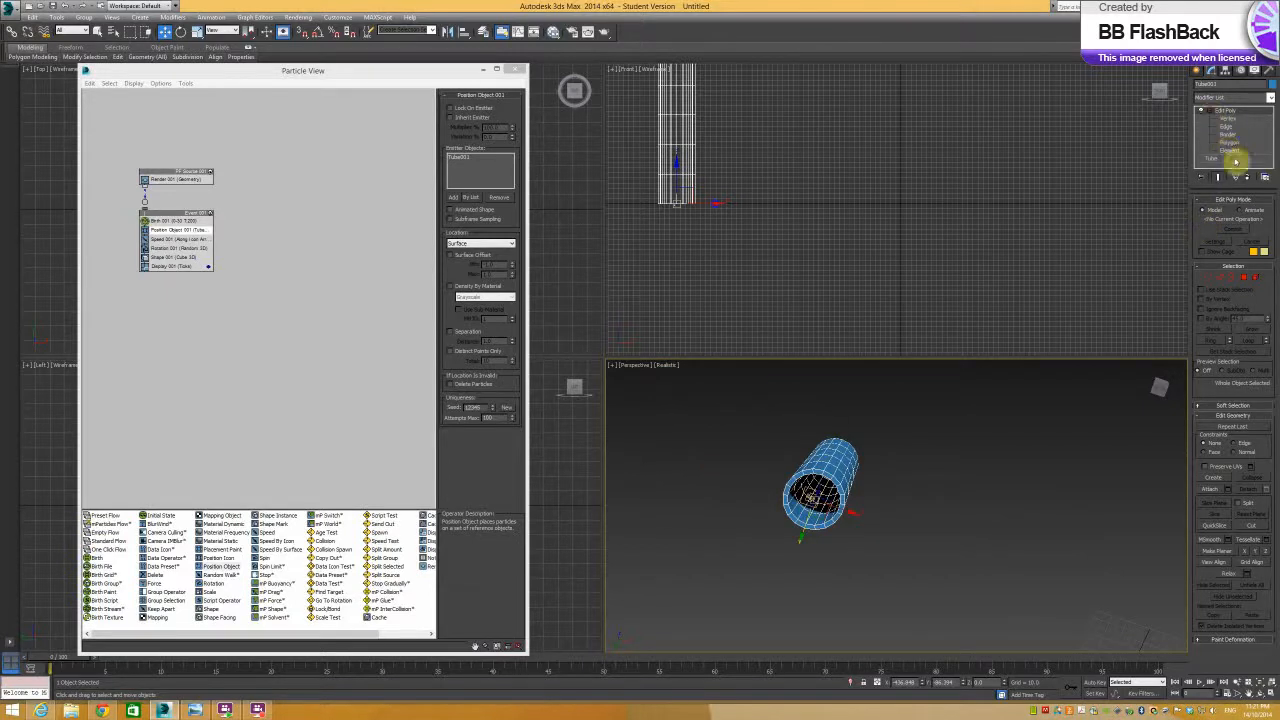
click(1228, 142)
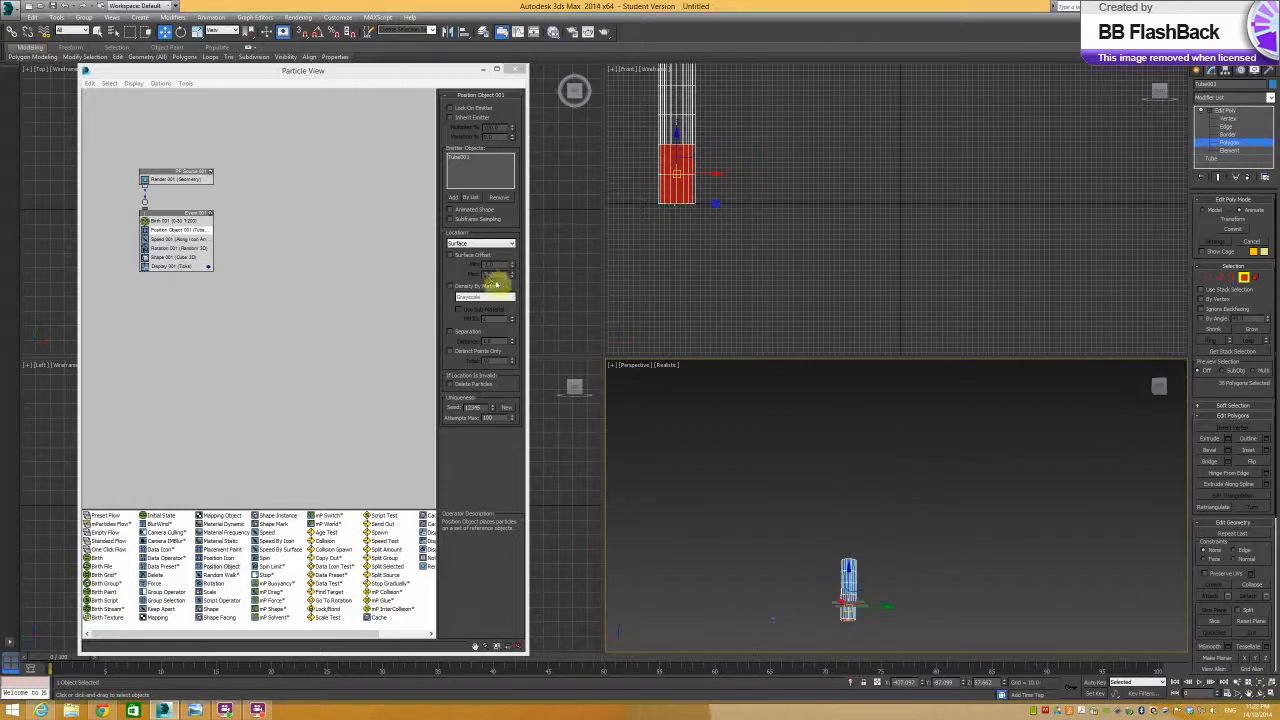
Set the Position Object 001 Location to Selected Faces.
click(511, 243)
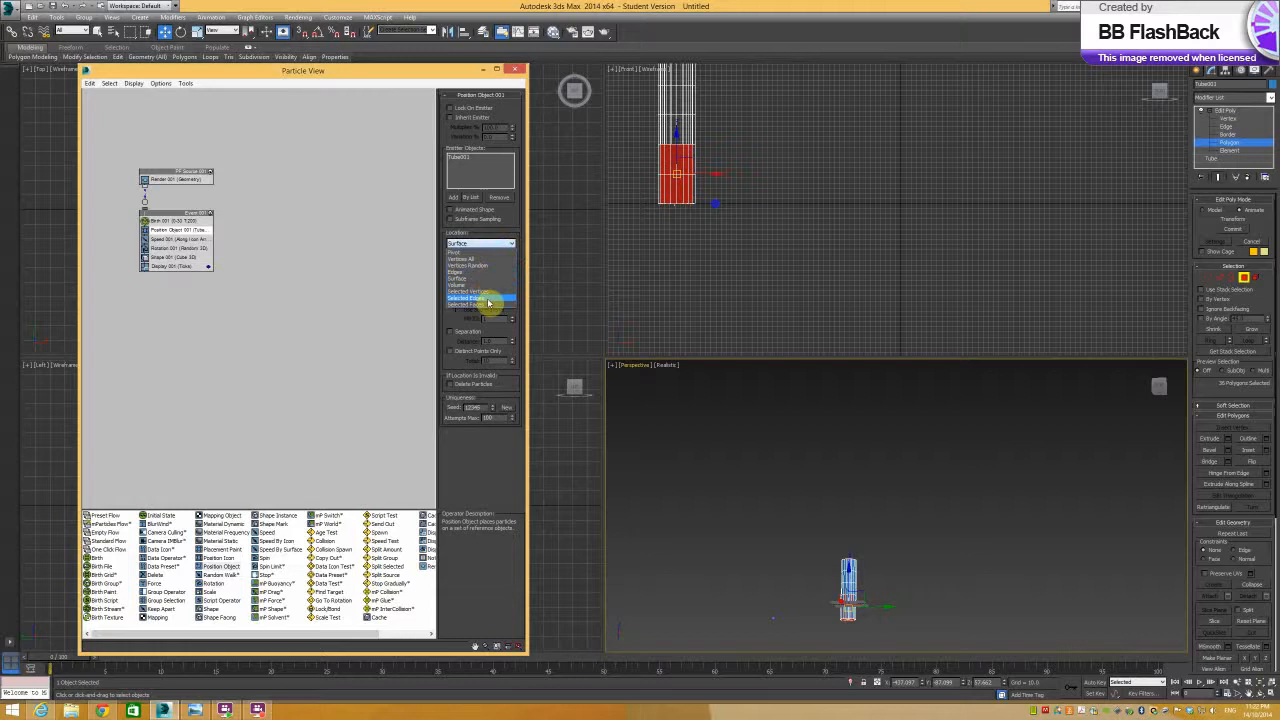
click(480, 300)
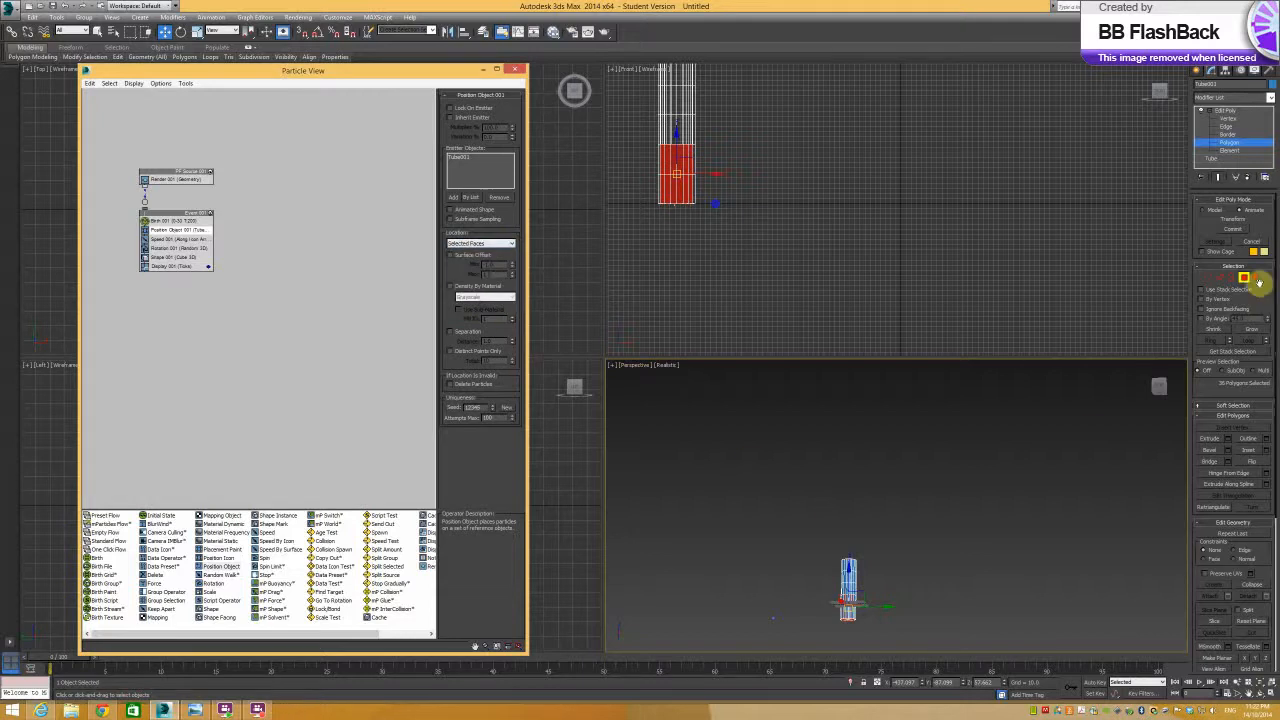
mouse_move(882, 583)
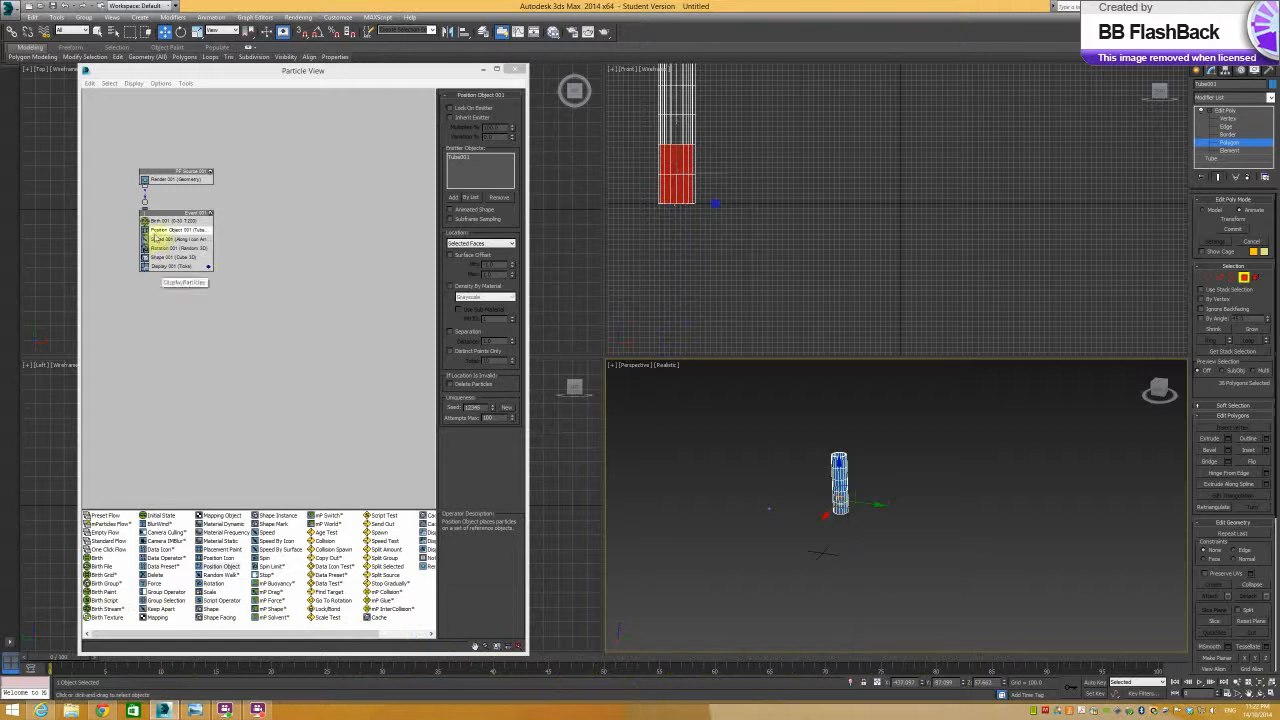
Show the Speed 001 operator's parameters in Event 001.
click(180, 238)
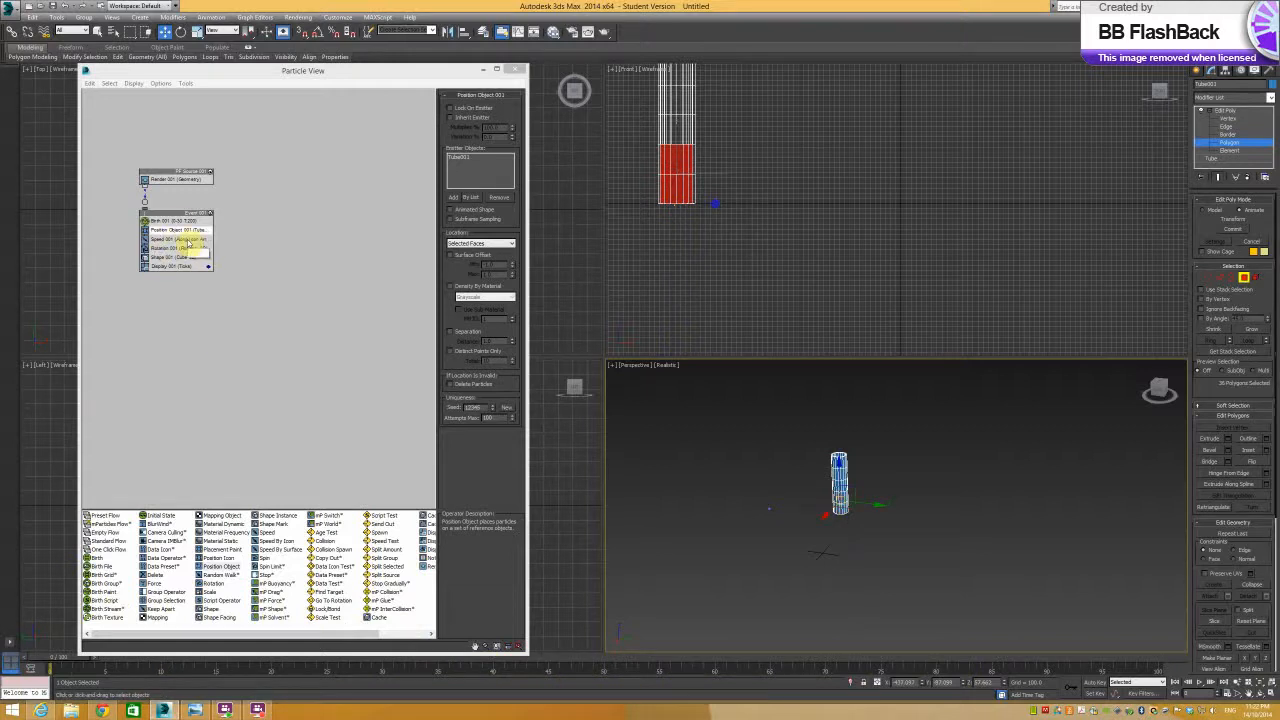
click(175, 238)
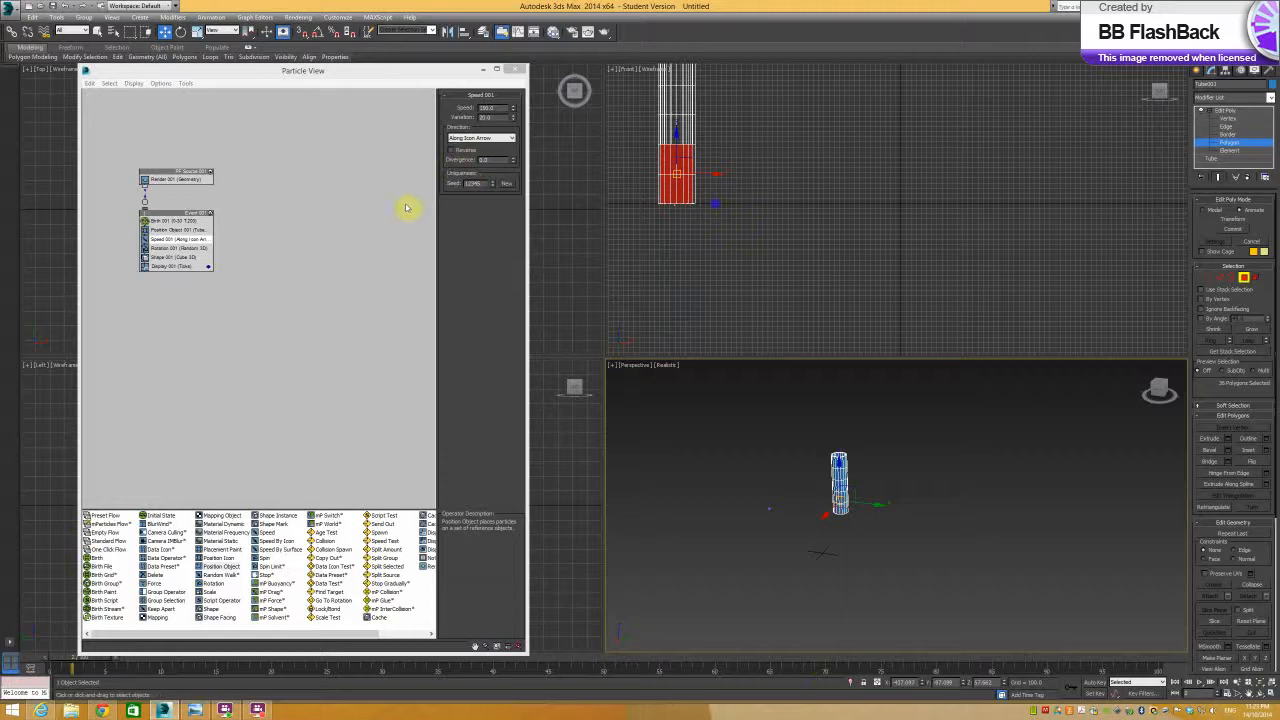
Review the Rotation 001 and Shape 001 settings, then show Display 001's parameters.
click(170, 257)
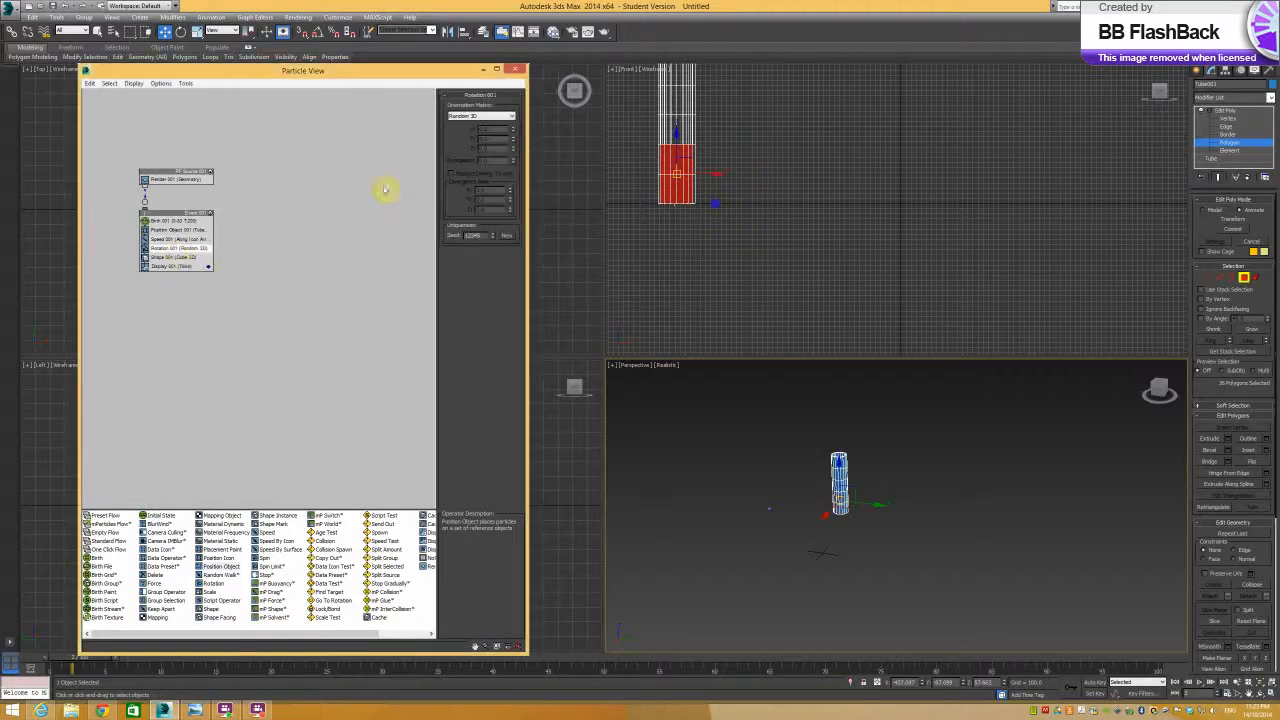
mouse_move(368, 208)
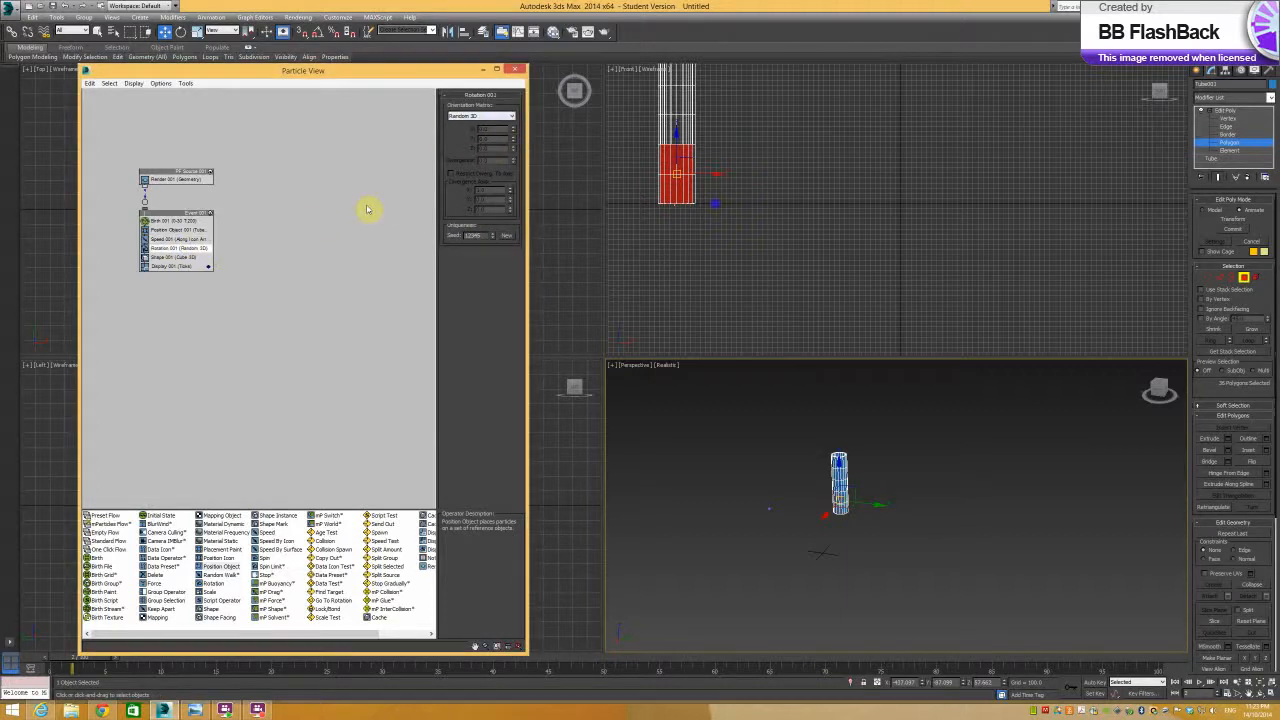
click(175, 257)
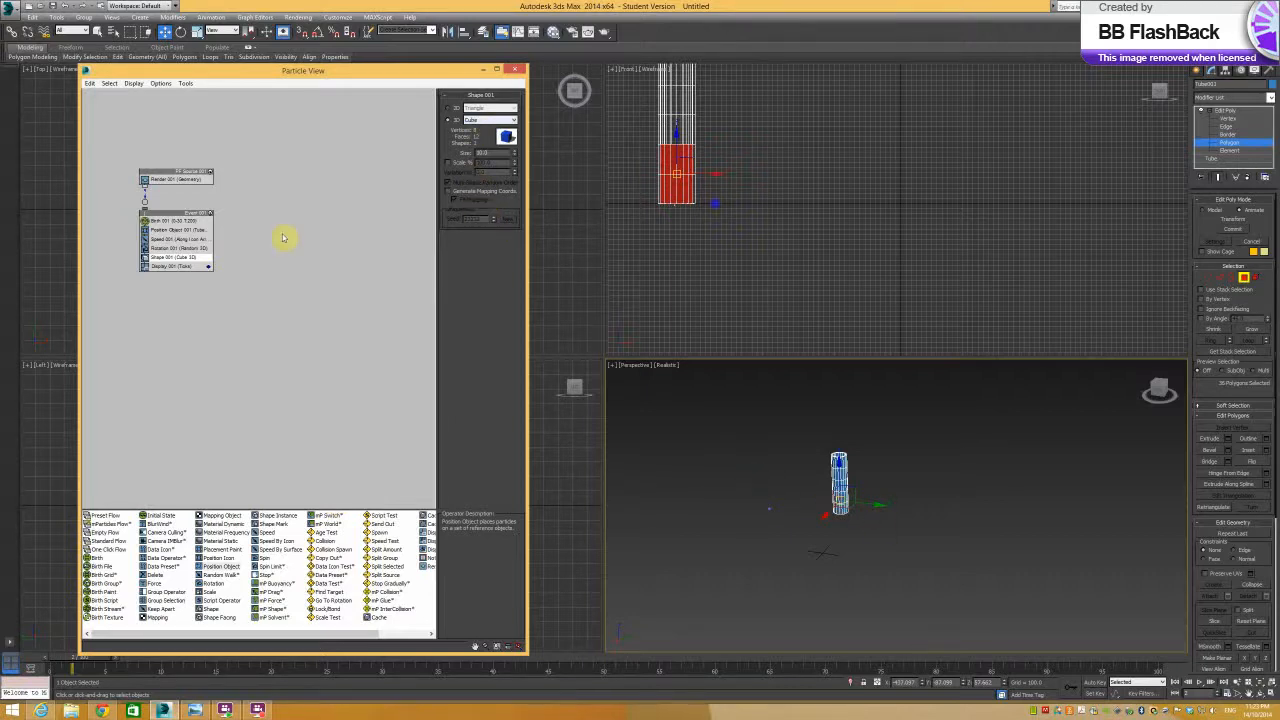
click(170, 266)
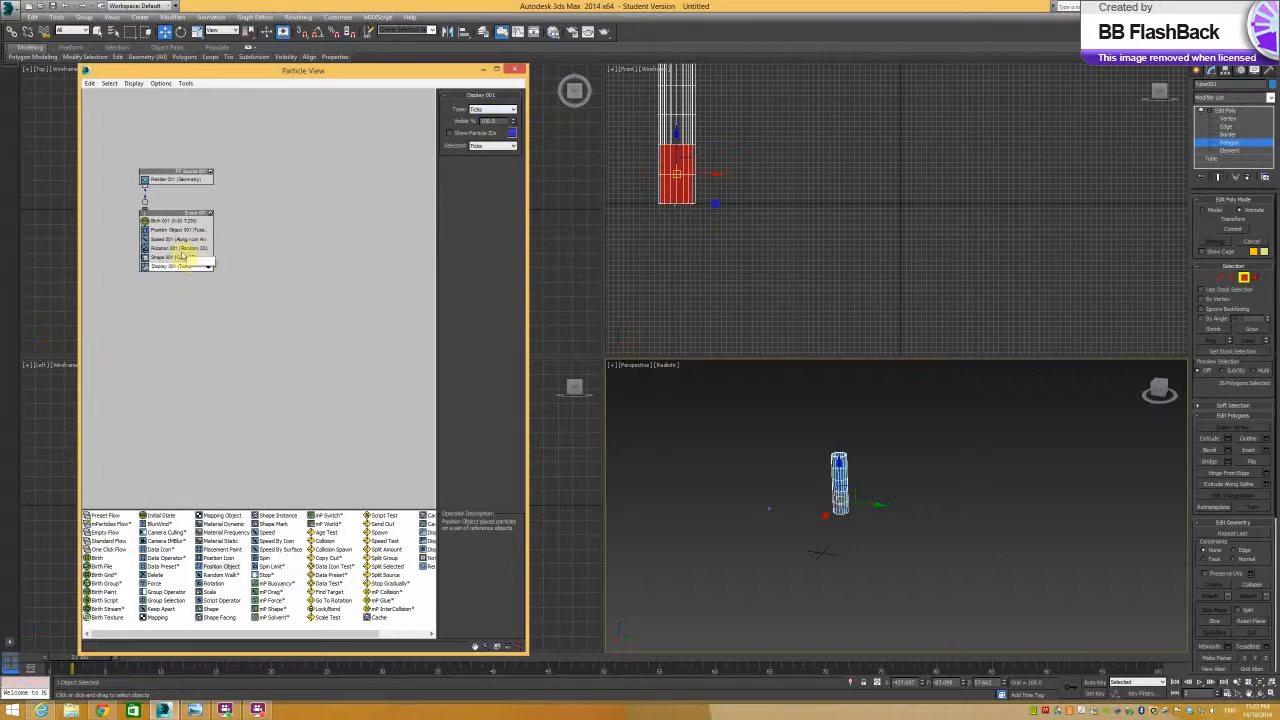
Replace the cube Shape operator with a Shape Instance operator using the sphere.
click(165, 257)
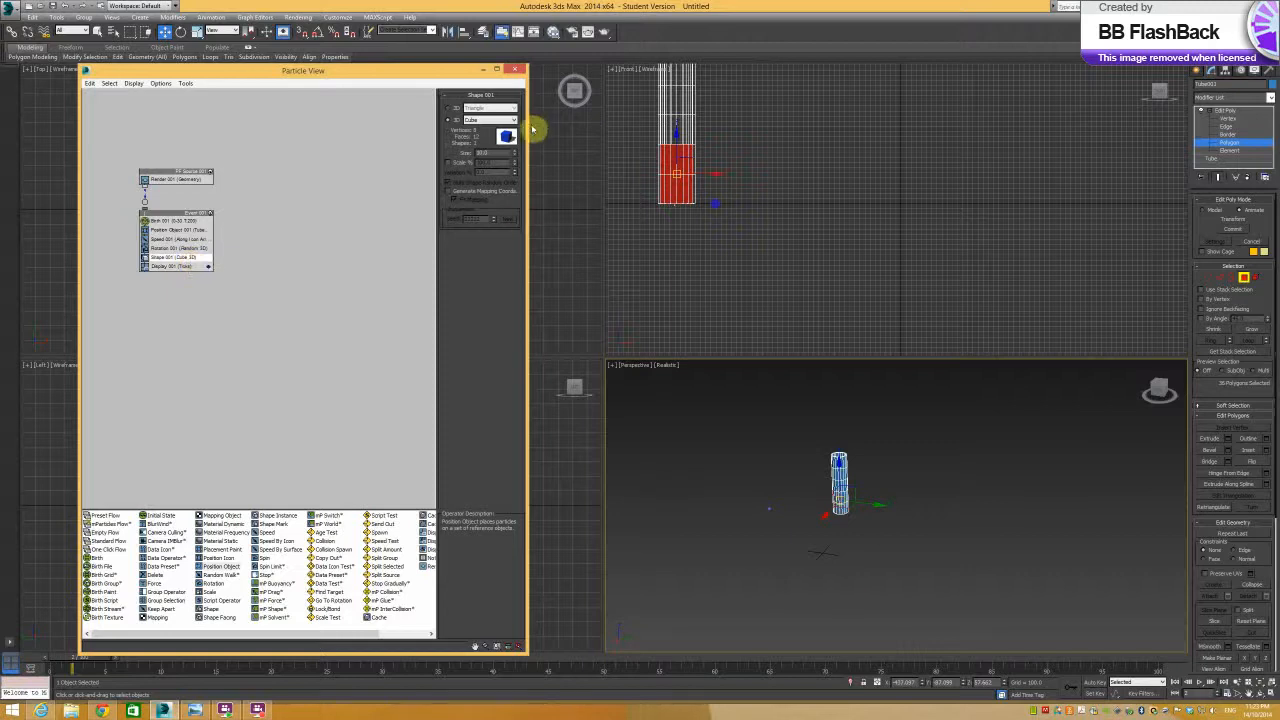
click(515, 120)
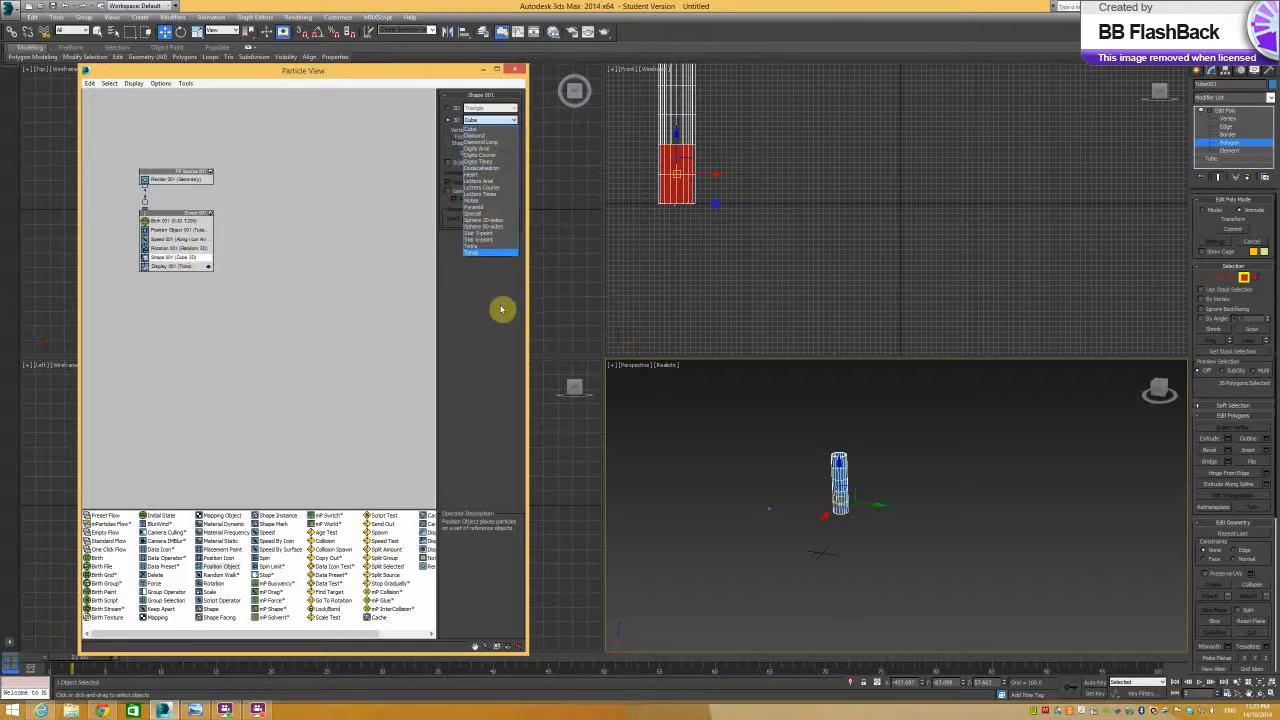
click(489, 254)
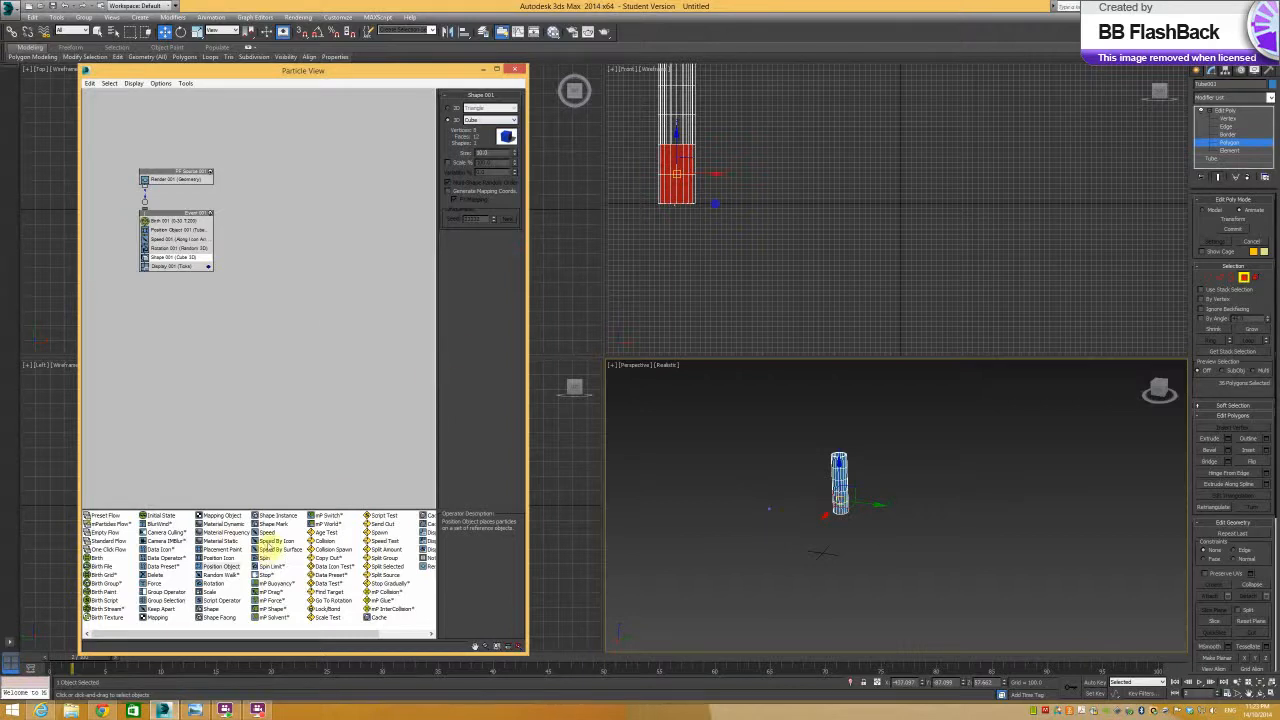
click(278, 515)
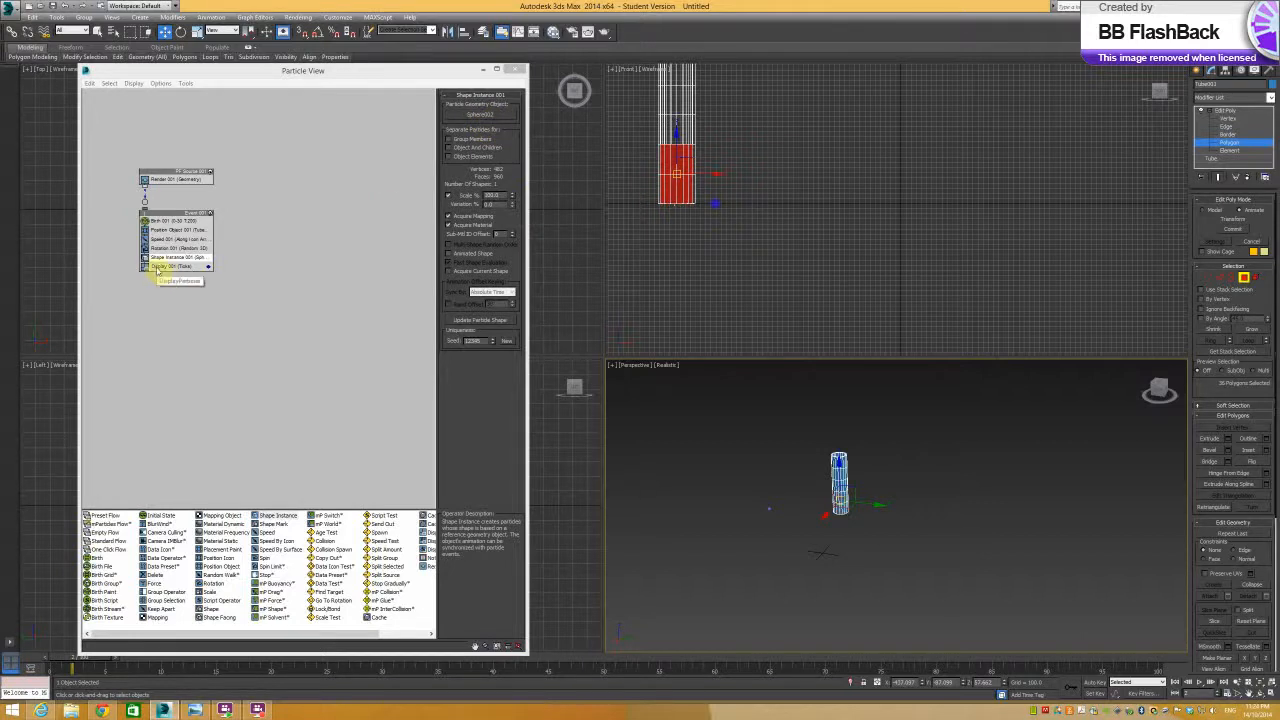
Set the Display operator's Type to Geometry so particles show as real geometry.
click(513, 110)
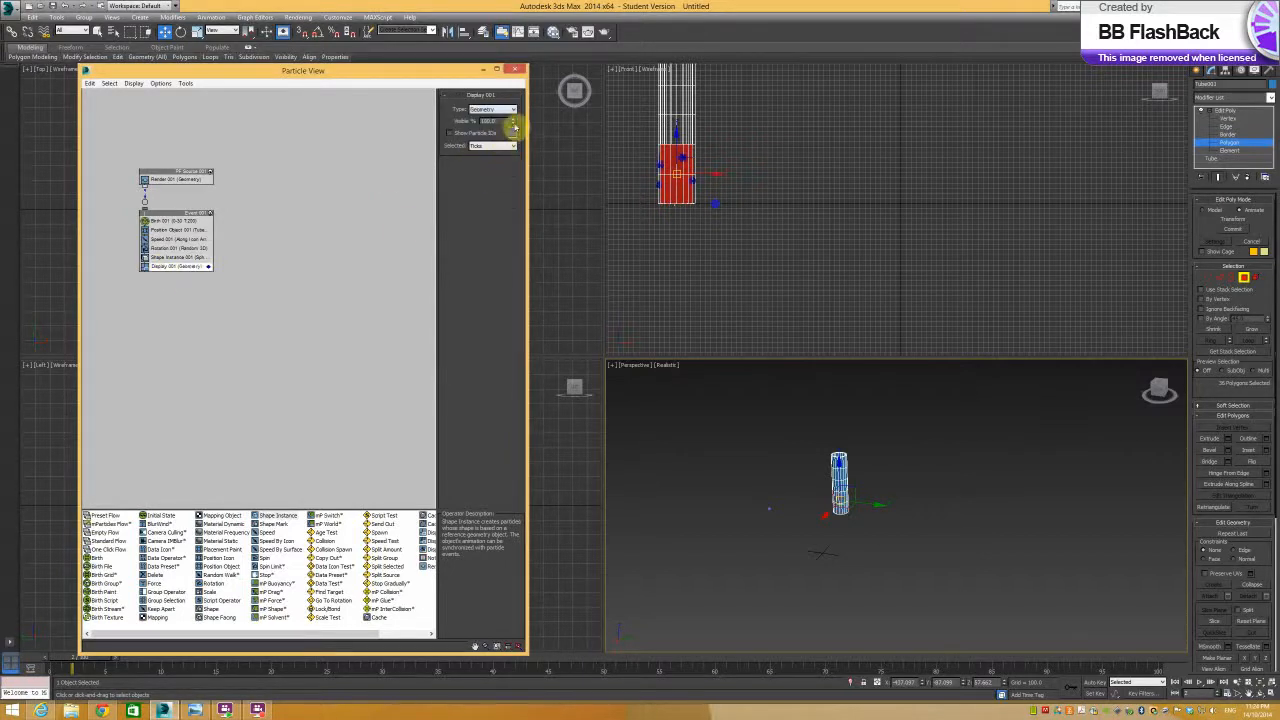
click(513, 145)
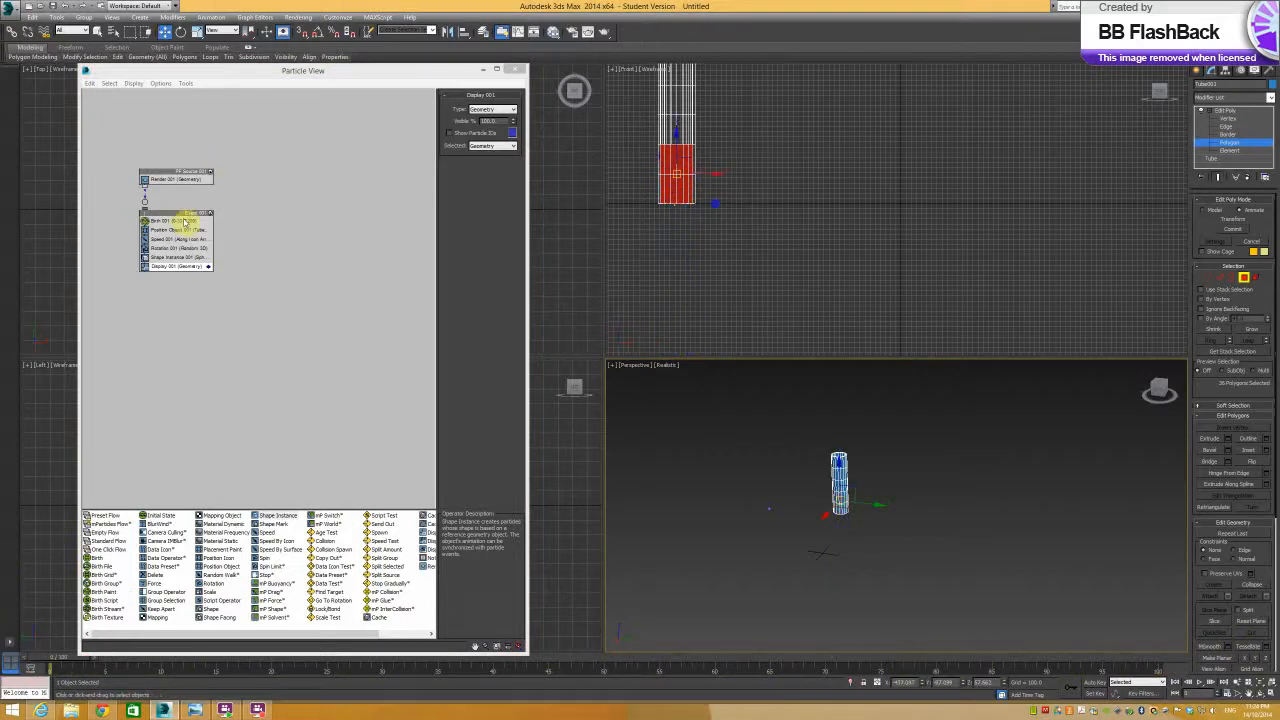
mouse_move(185, 230)
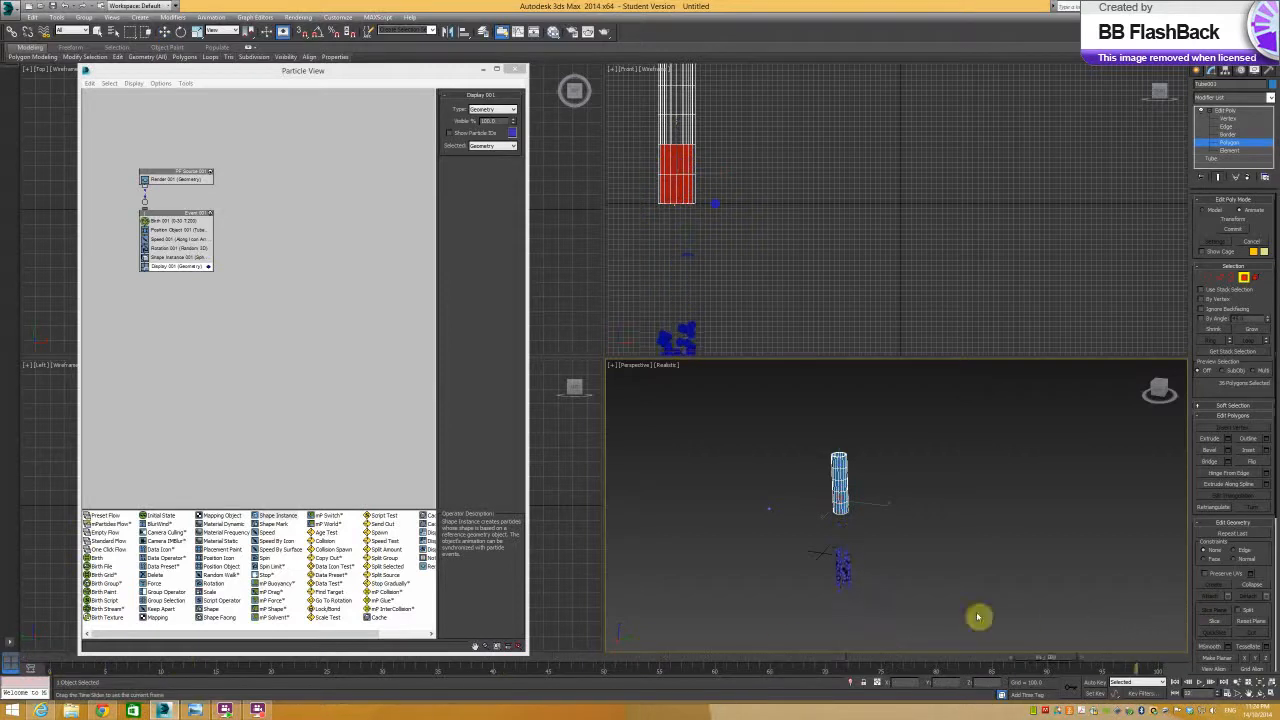
Show the Birth operator's settings, scrub the timeline to preview the flow, and return to frame 0.
click(180, 220)
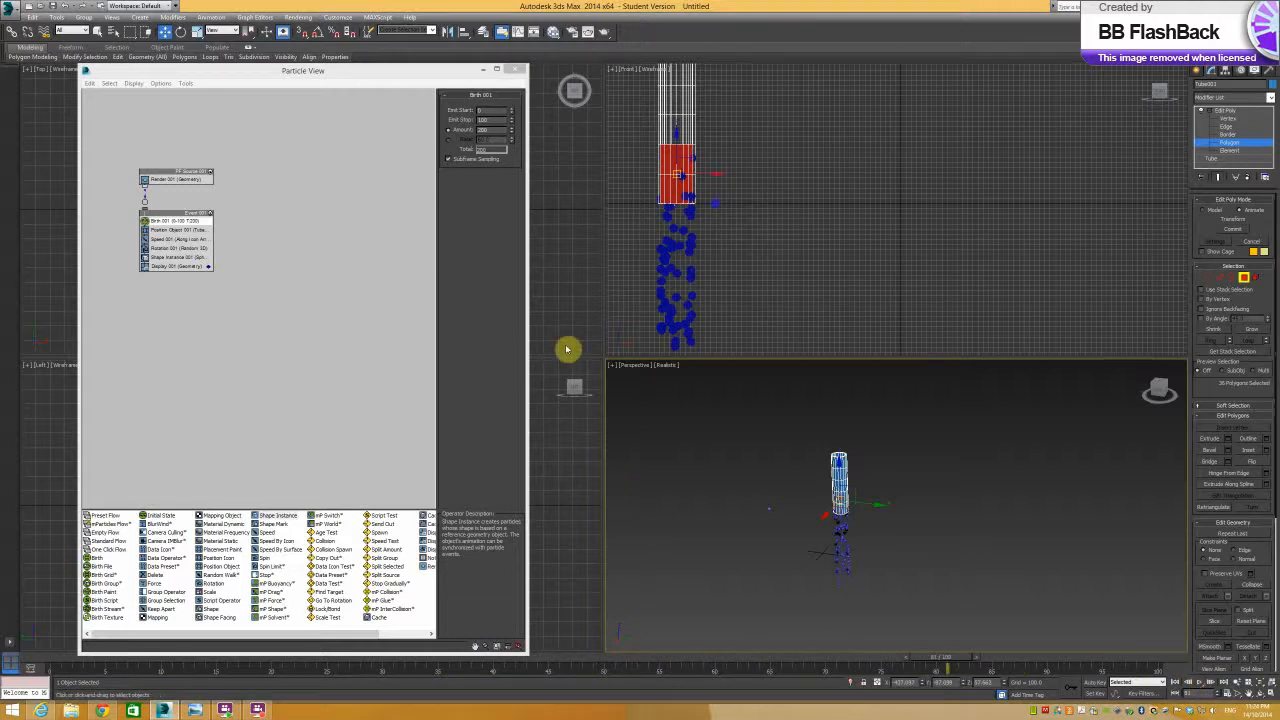
mouse_move(747, 480)
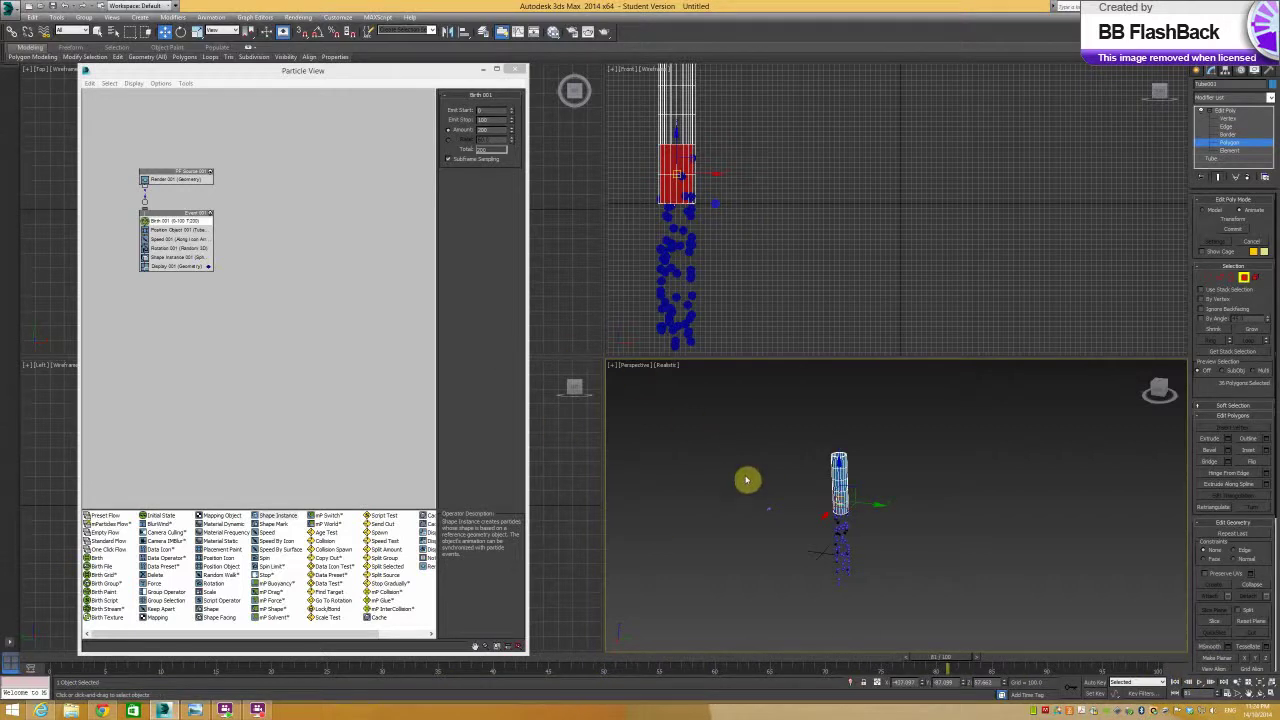
mouse_move(742, 469)
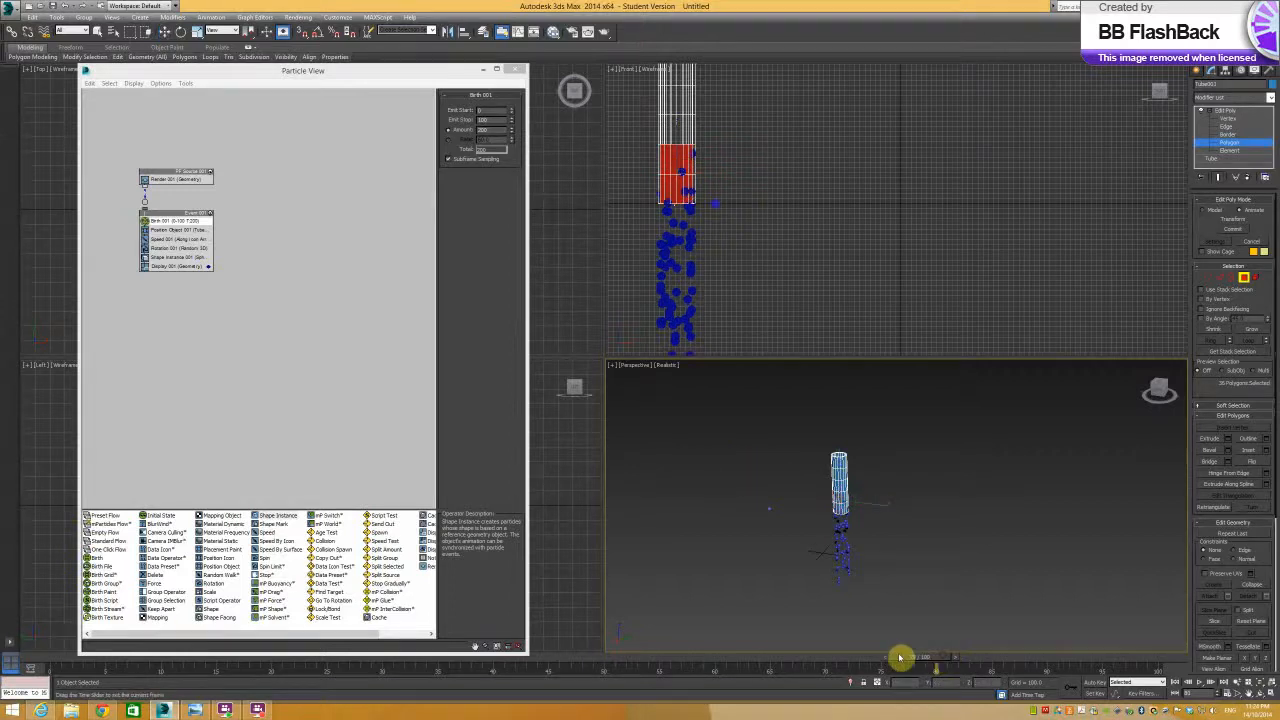
drag(900, 657, 170, 657)
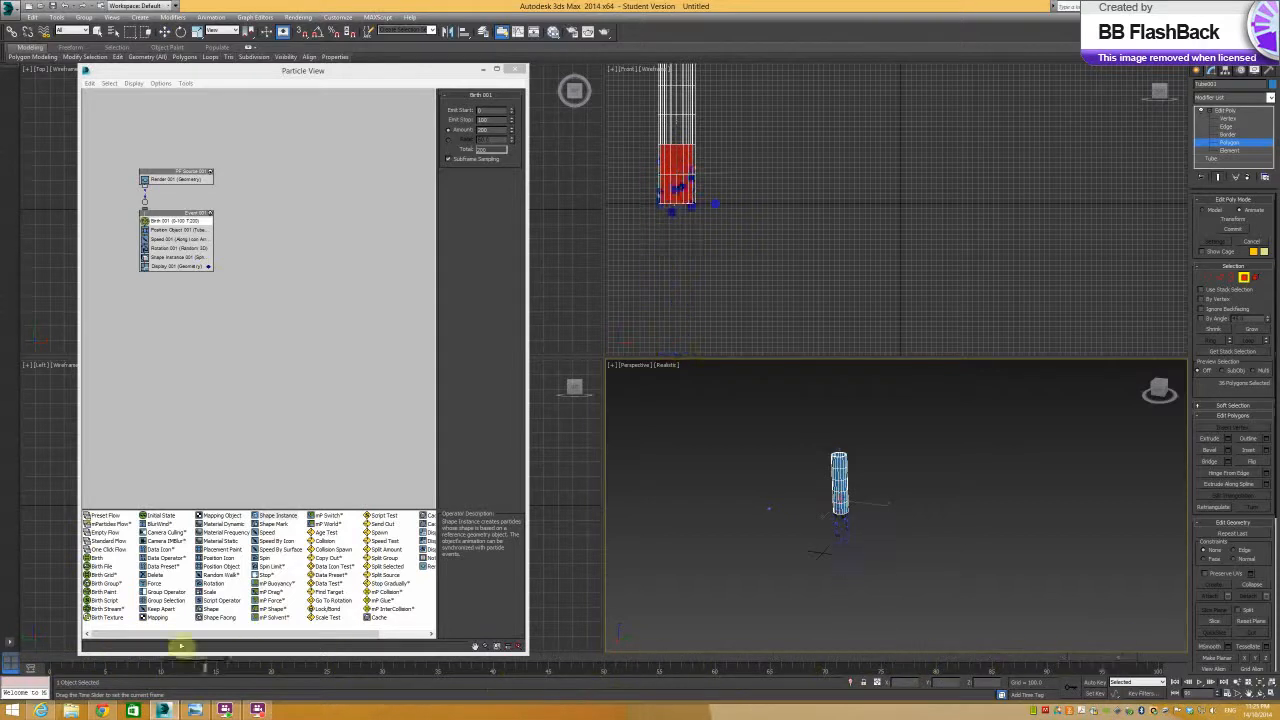
drag(180, 658, 230, 658)
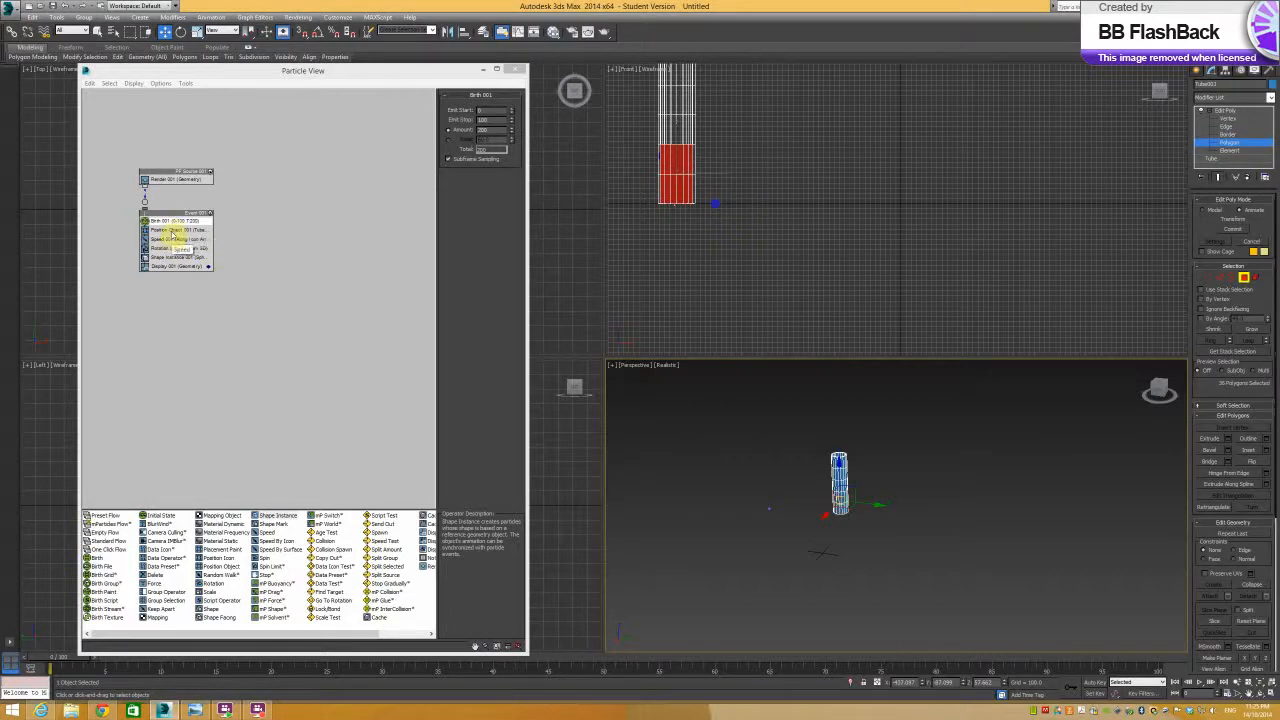
Change the Speed operator's Direction from Along Icon Arrow to Random 3D.
click(178, 230)
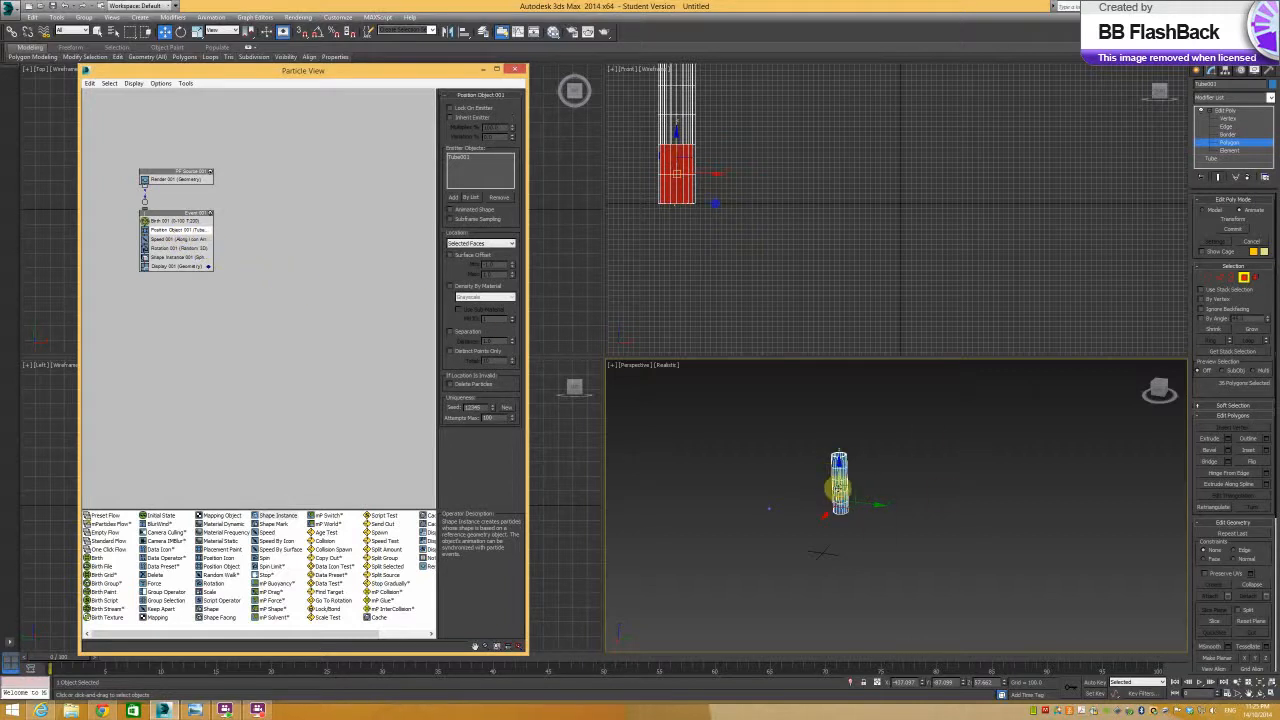
click(175, 240)
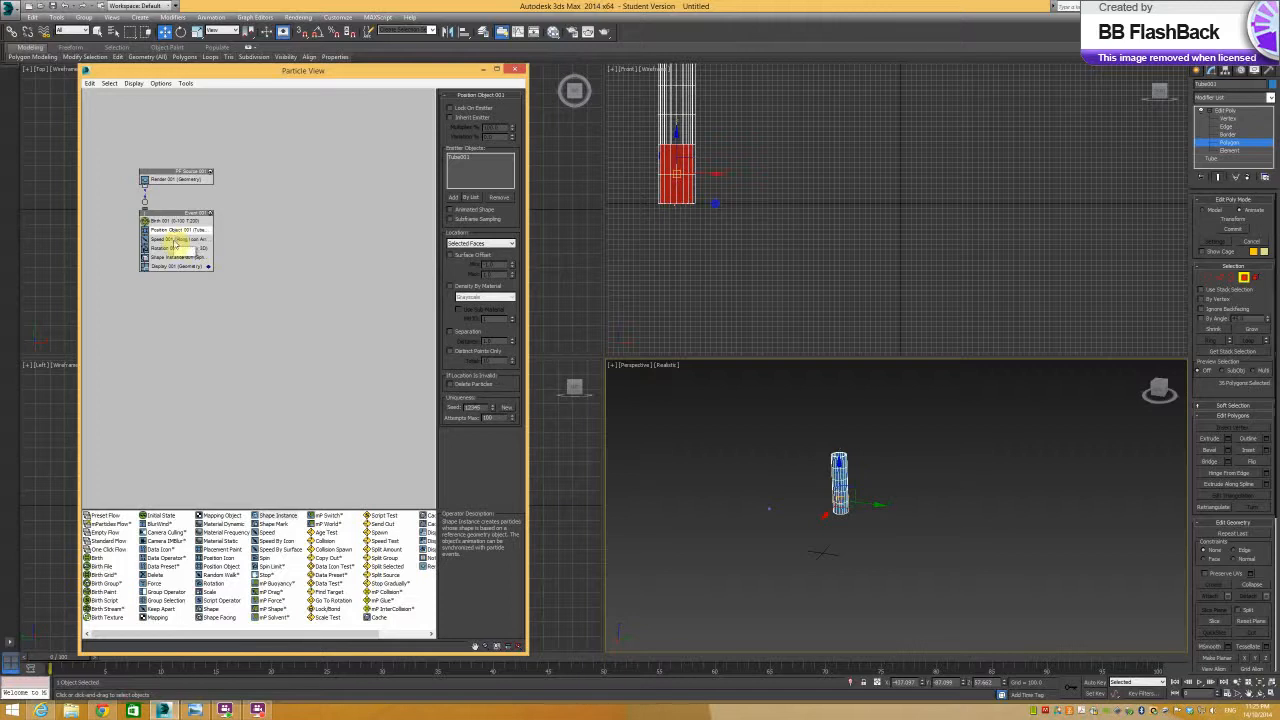
click(165, 238)
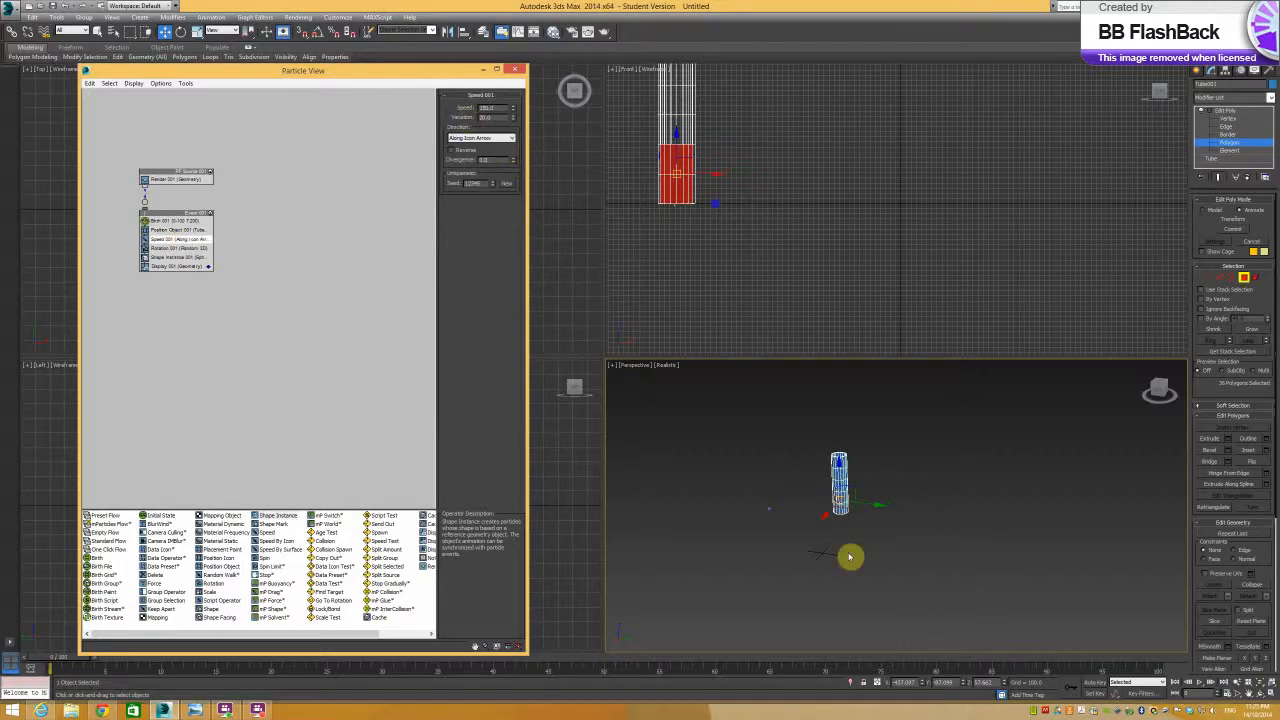
click(175, 248)
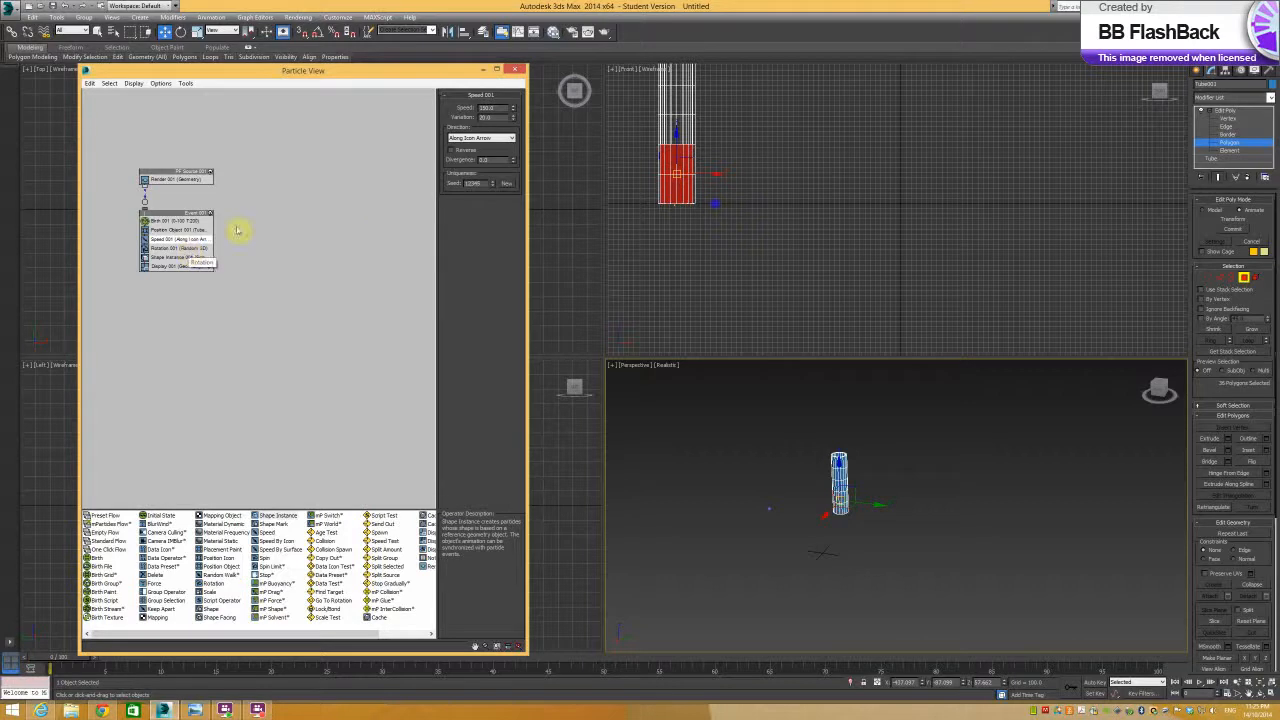
click(479, 137)
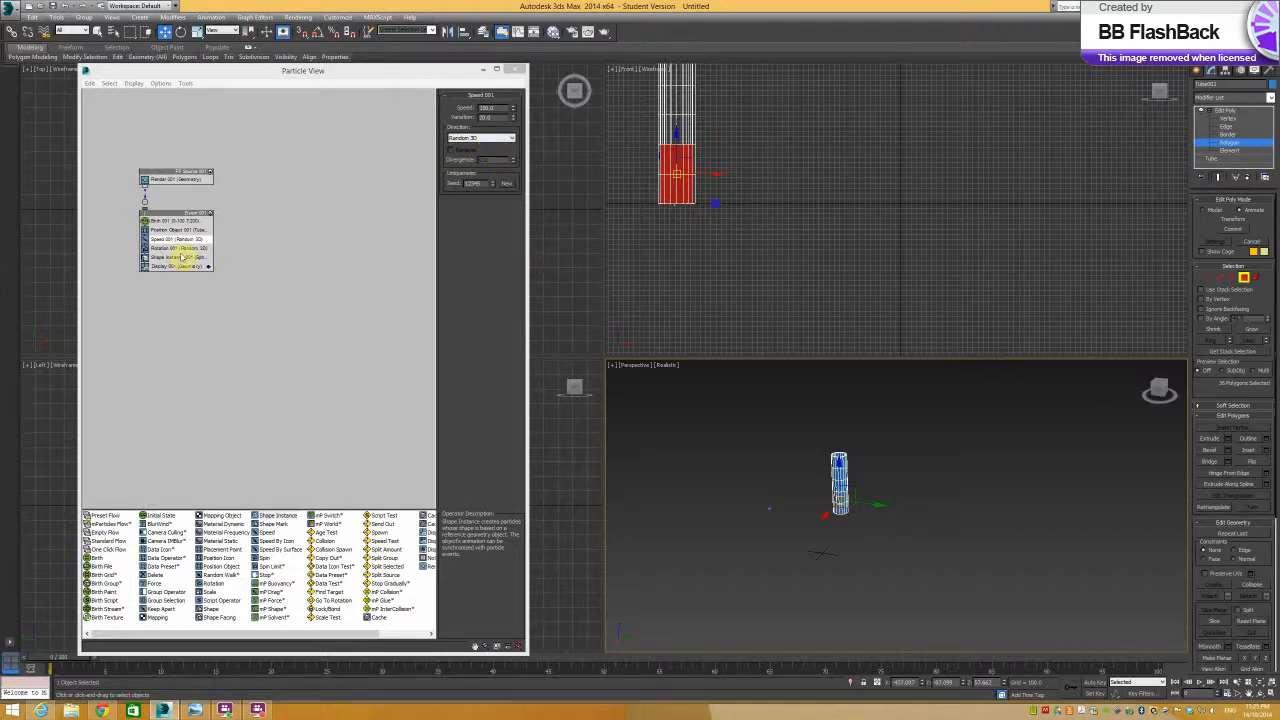
click(165, 248)
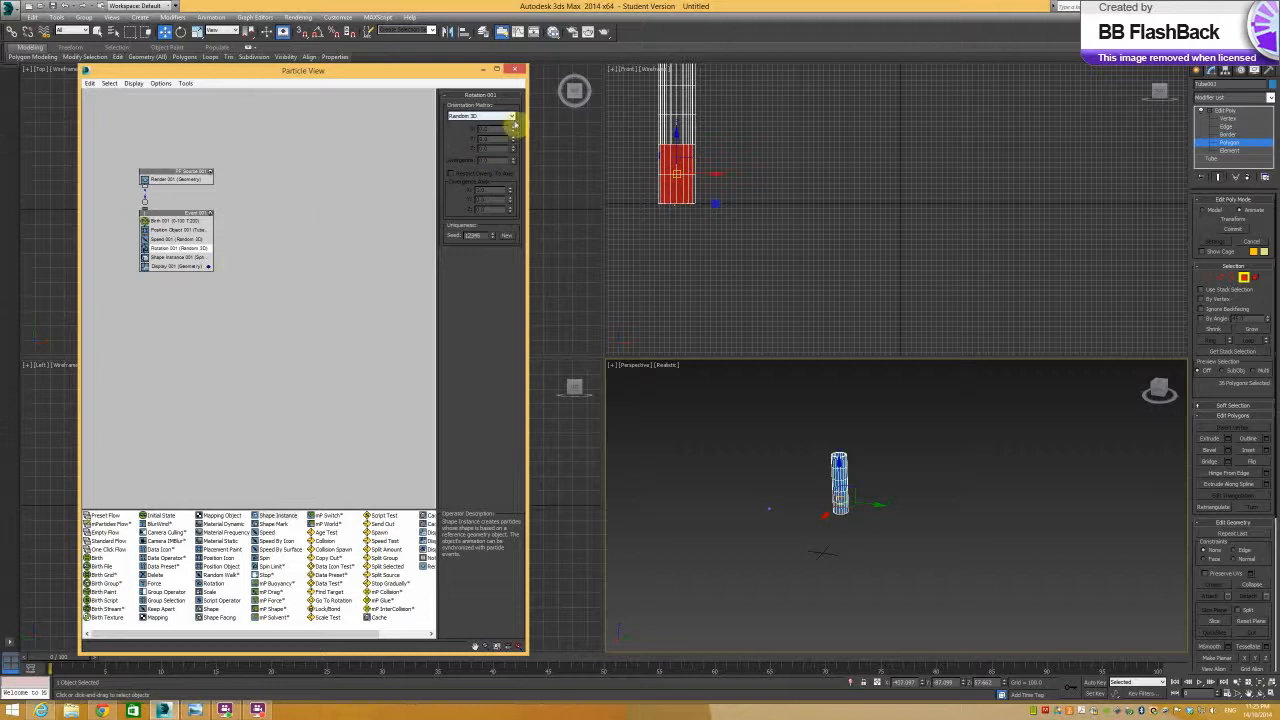
Show the Shape Instance (Sphere002) settings and scrub the timeline to preview the outward spray.
click(510, 116)
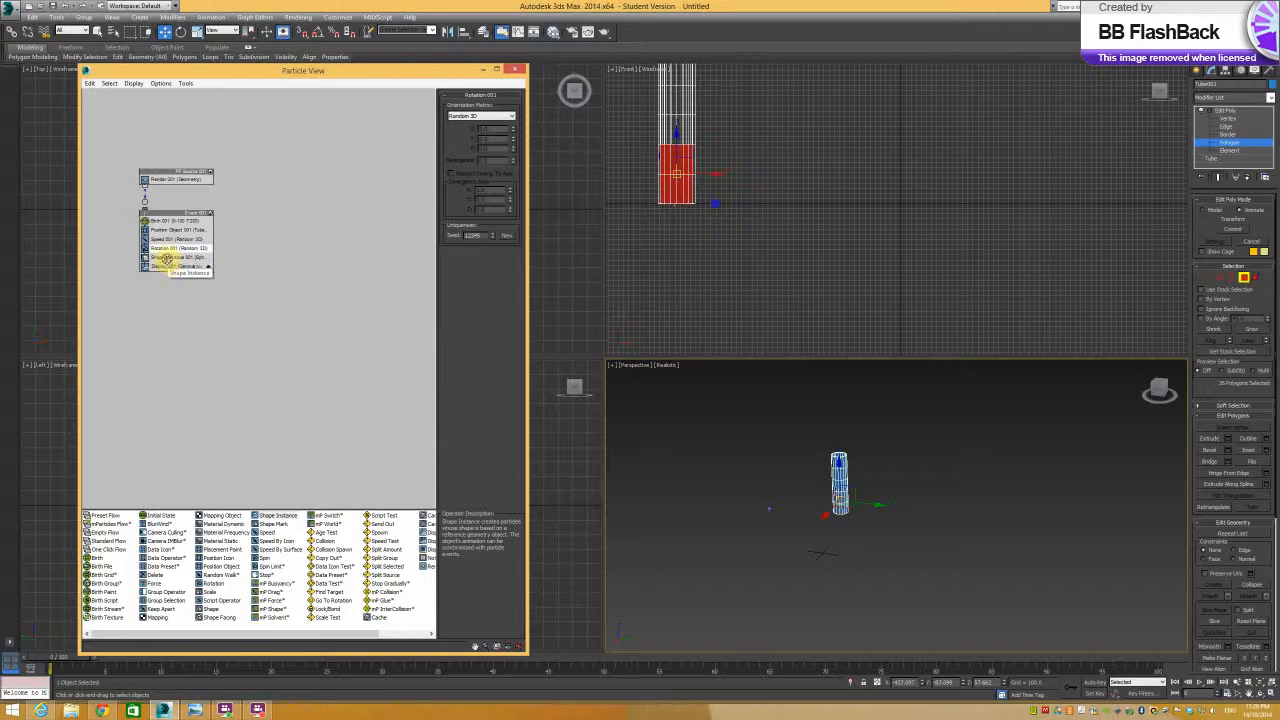
click(180, 258)
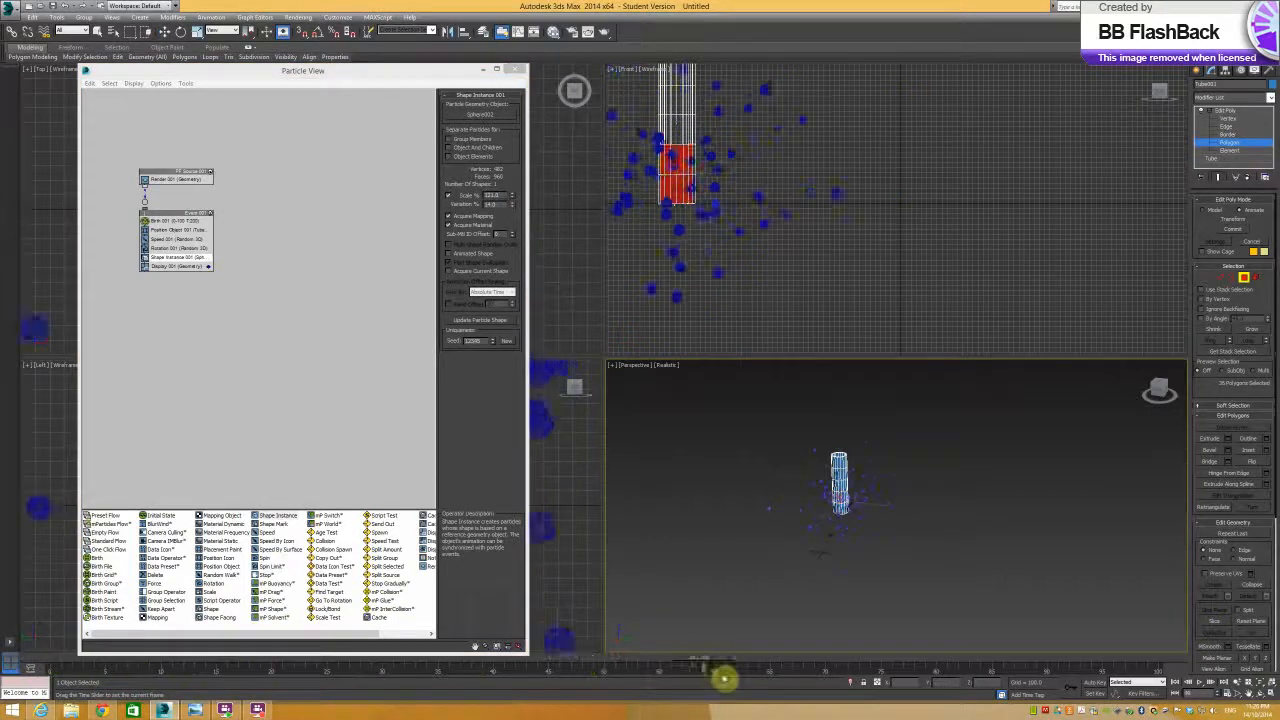
drag(722, 680, 872, 680)
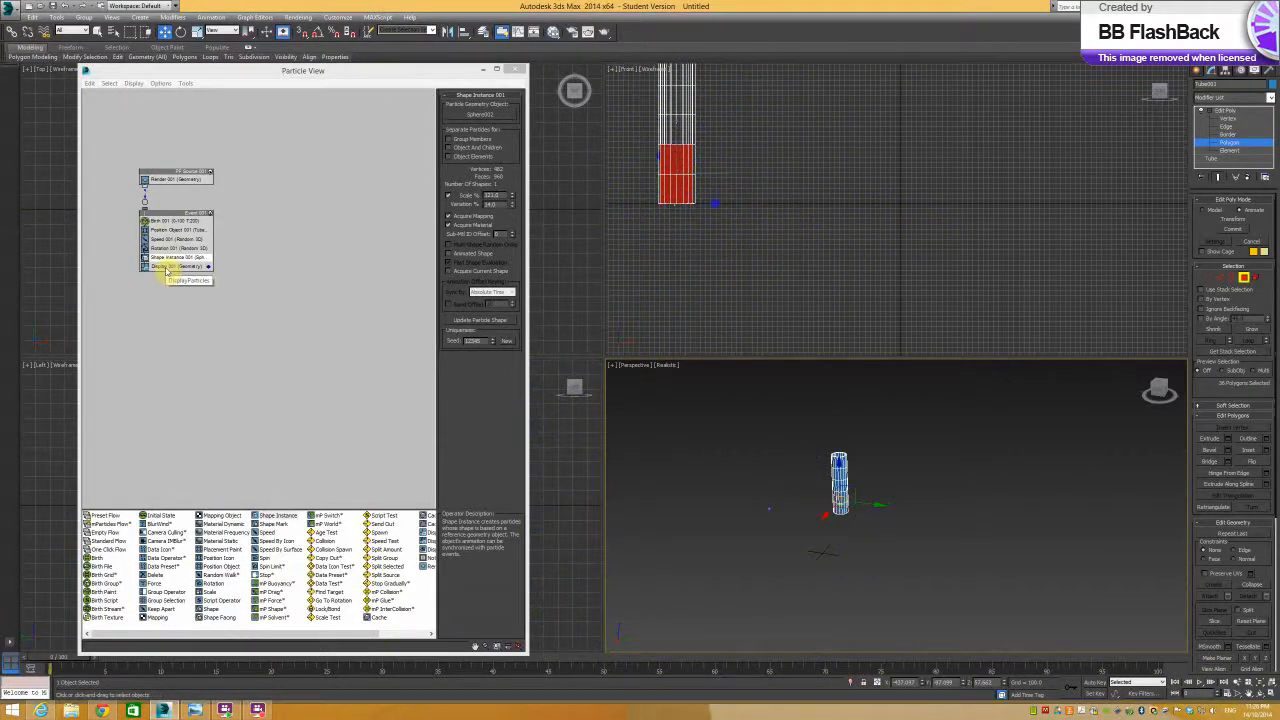
Set the Display operator's Type to Ticks, then bring up the Render operator's settings.
click(185, 266)
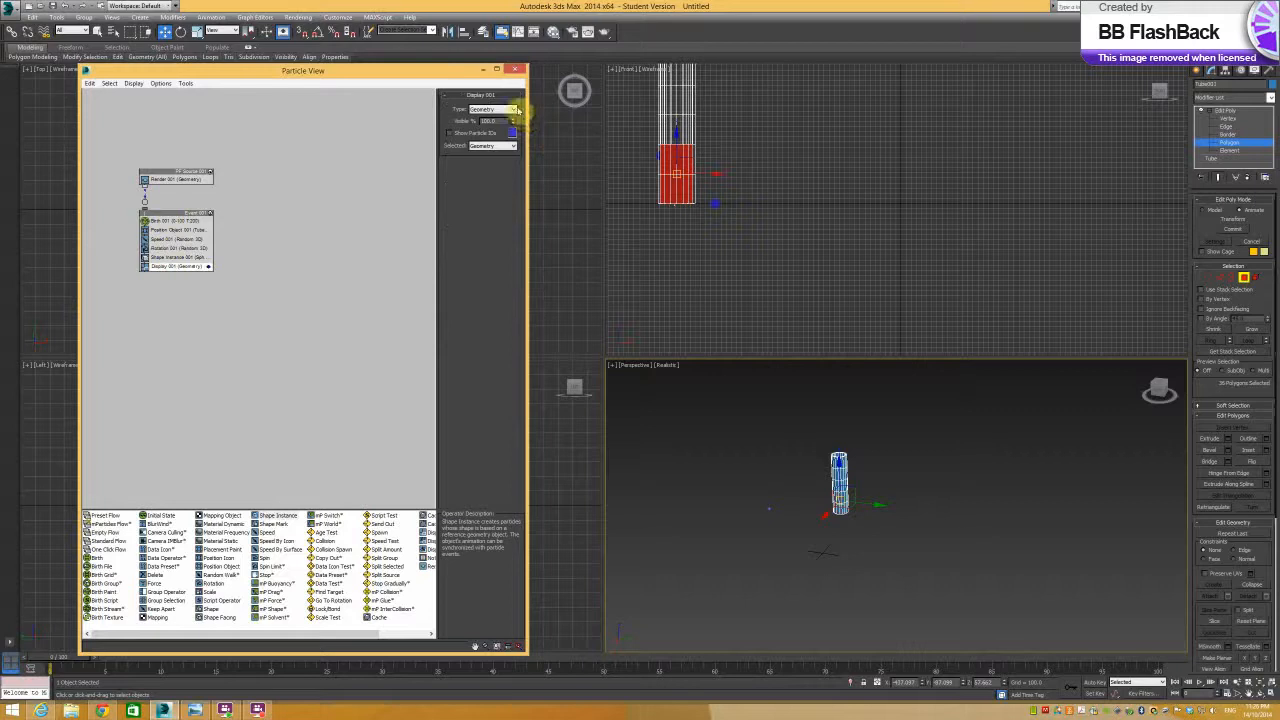
click(490, 109)
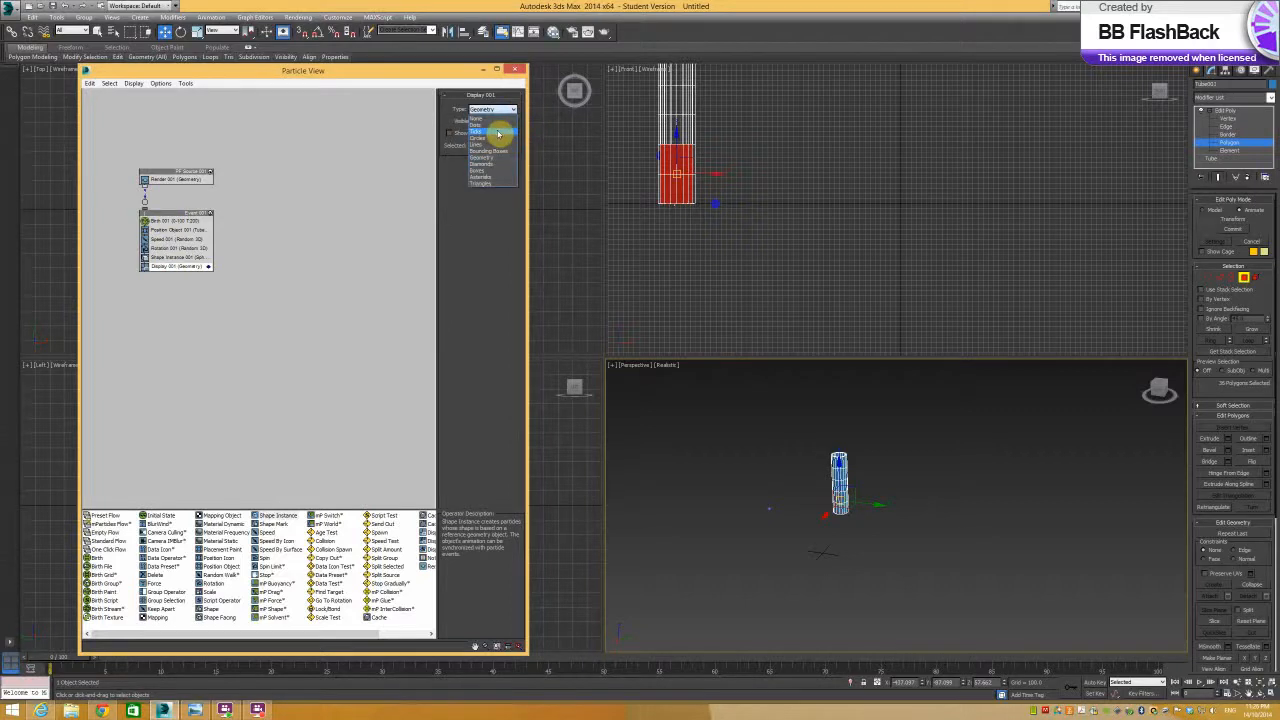
click(485, 130)
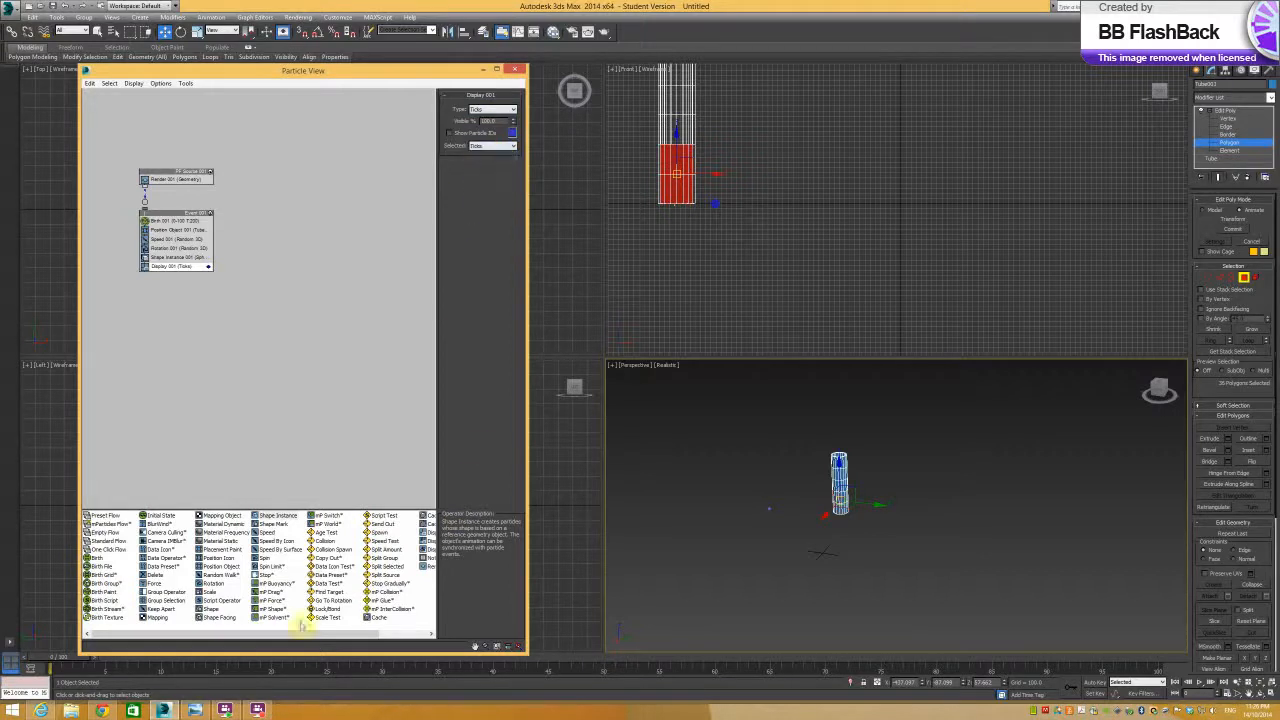
drag(305, 663, 475, 663)
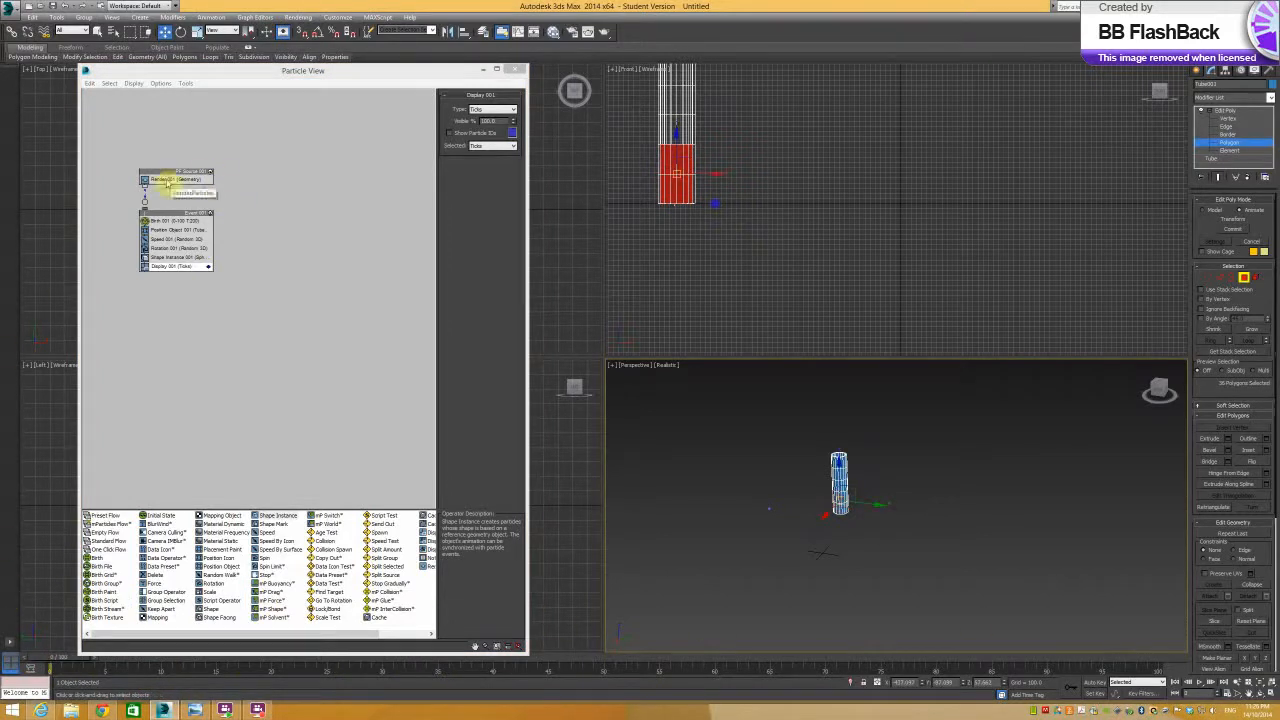
click(175, 180)
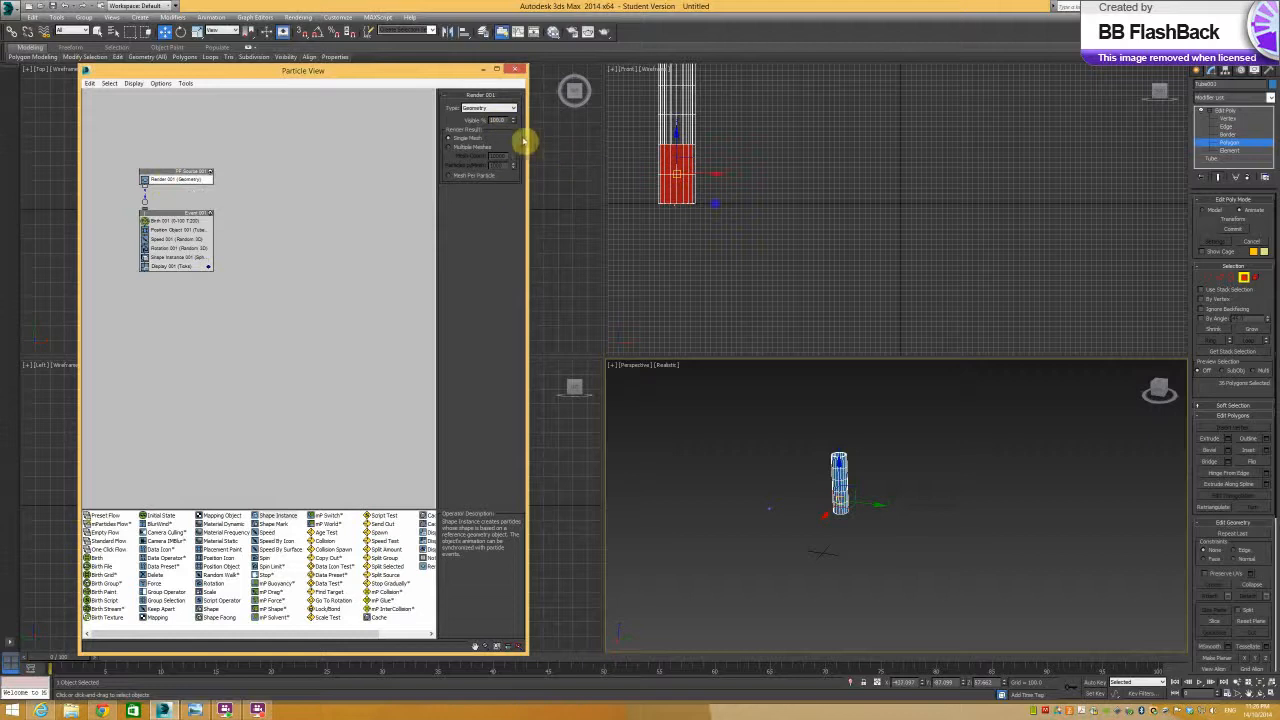
mouse_move(52, 660)
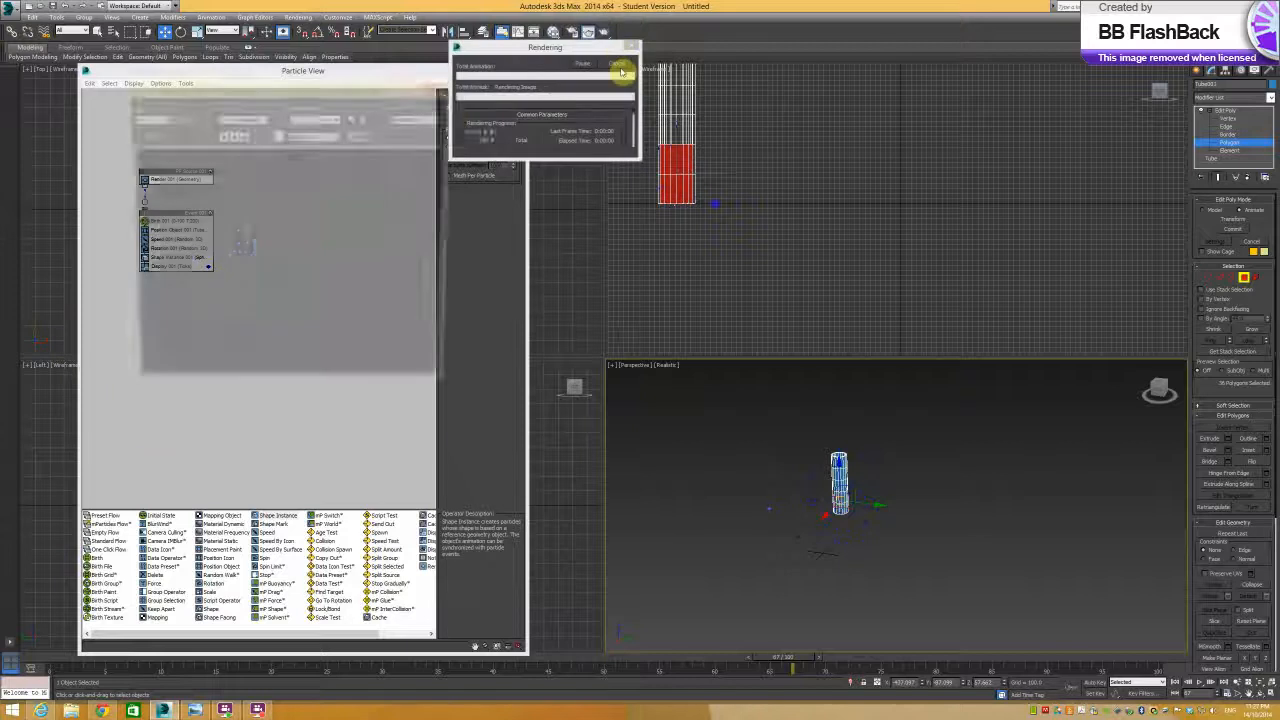
Render the Perspective viewport at frame 67 showing the tube with scattered sphere particles.
click(621, 65)
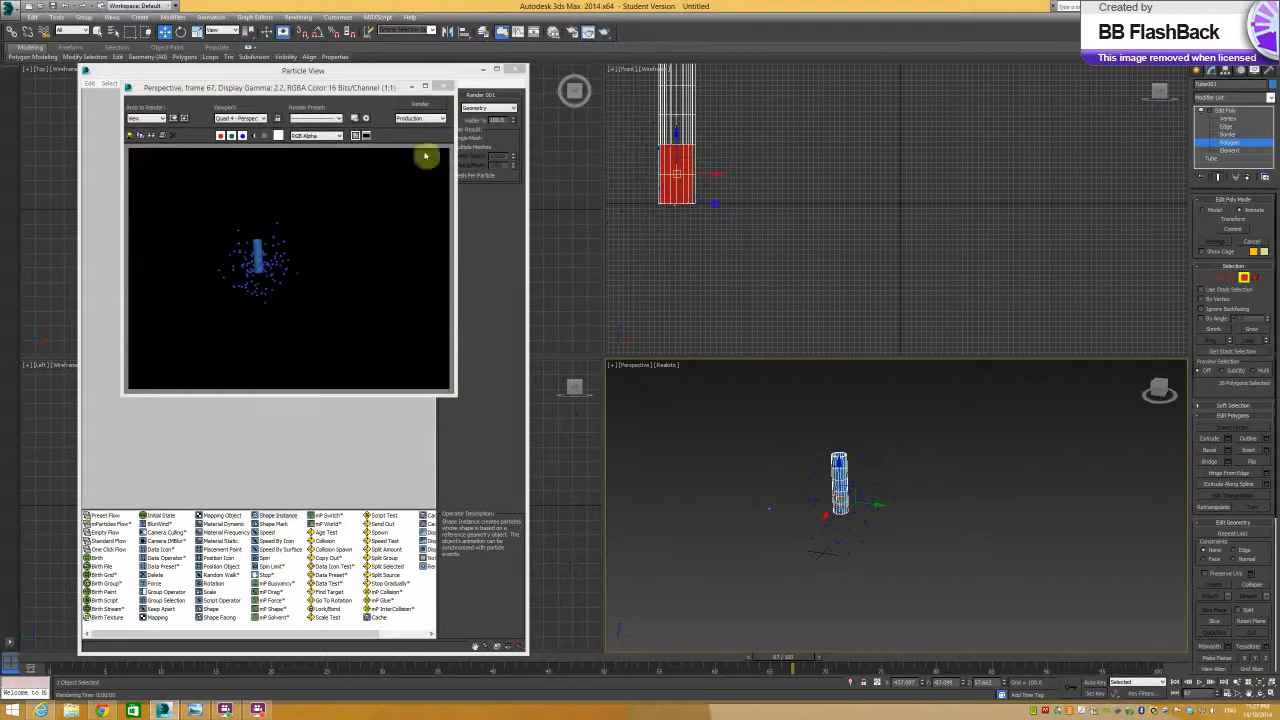